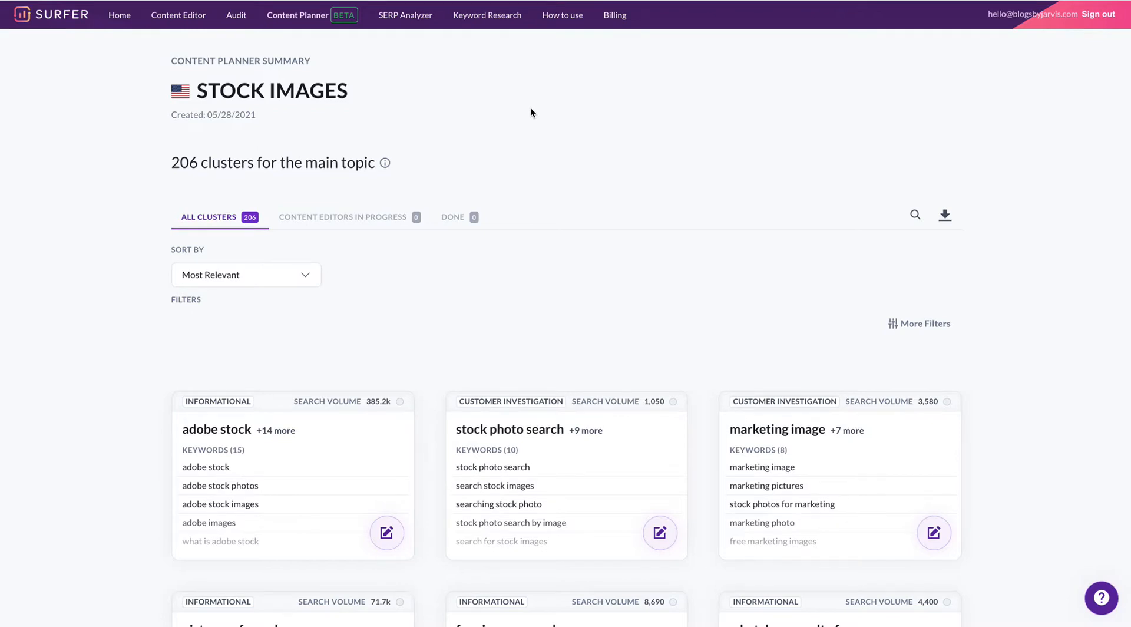
mouse_move(403, 94)
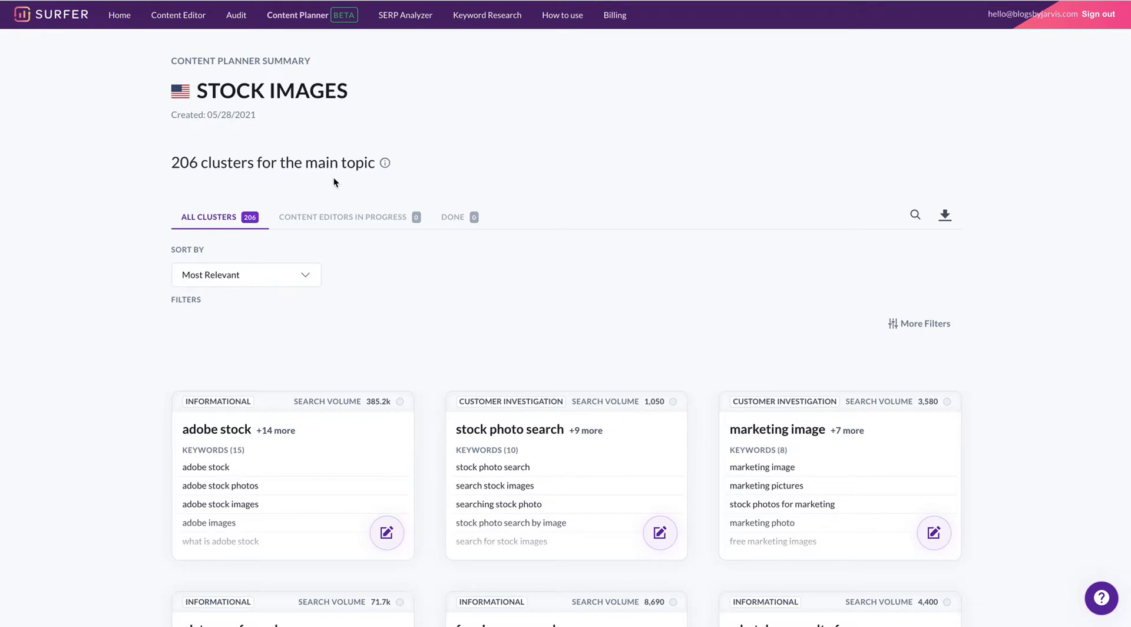
mouse_move(311, 281)
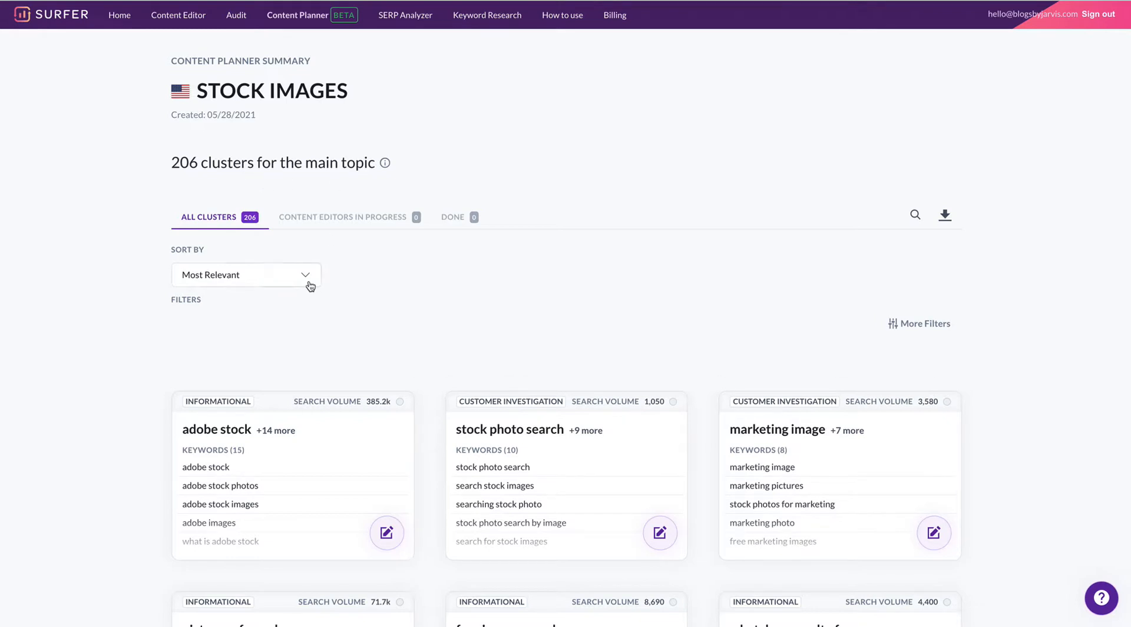
Filter the Stock Images content plan by intent to show only Customer Investigation clusters.
left_click(245, 275)
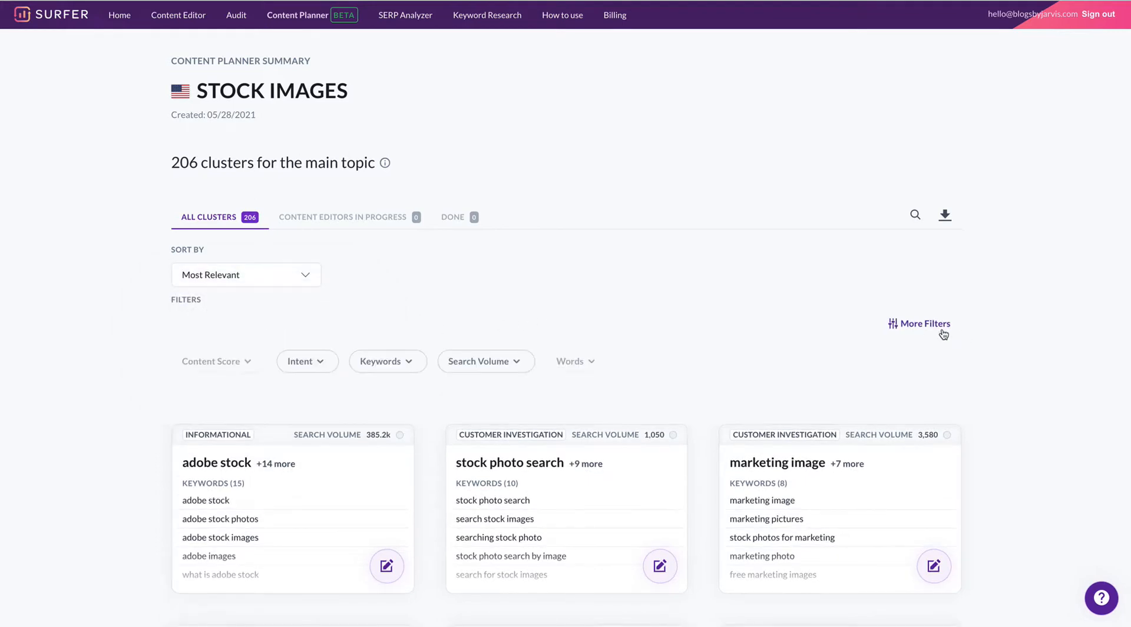
left_click(306, 361)
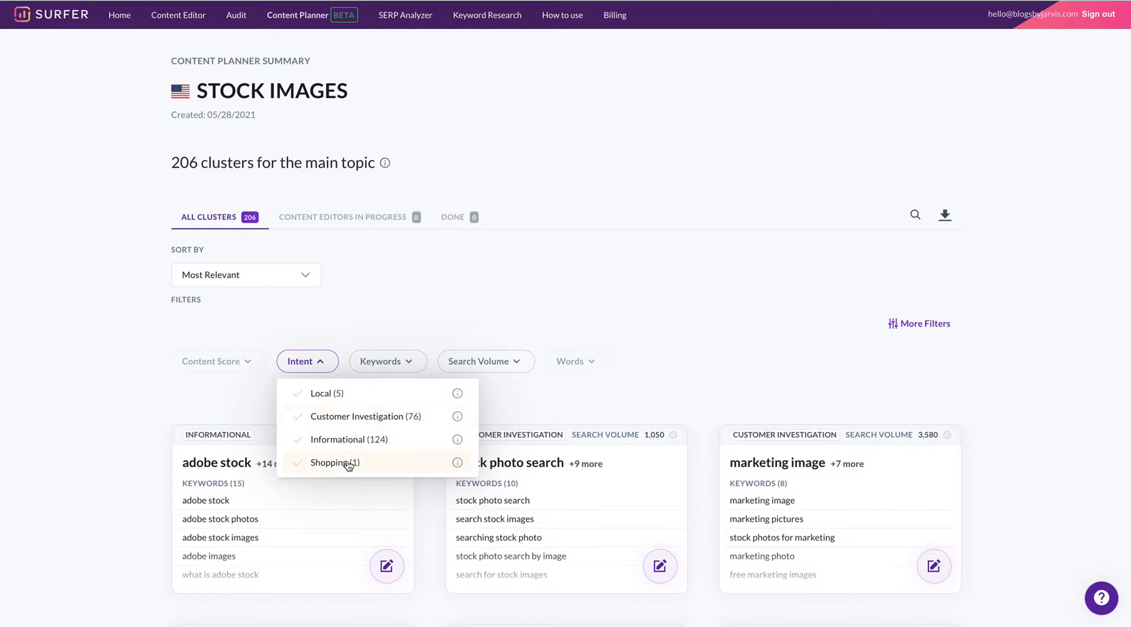
mouse_move(353, 420)
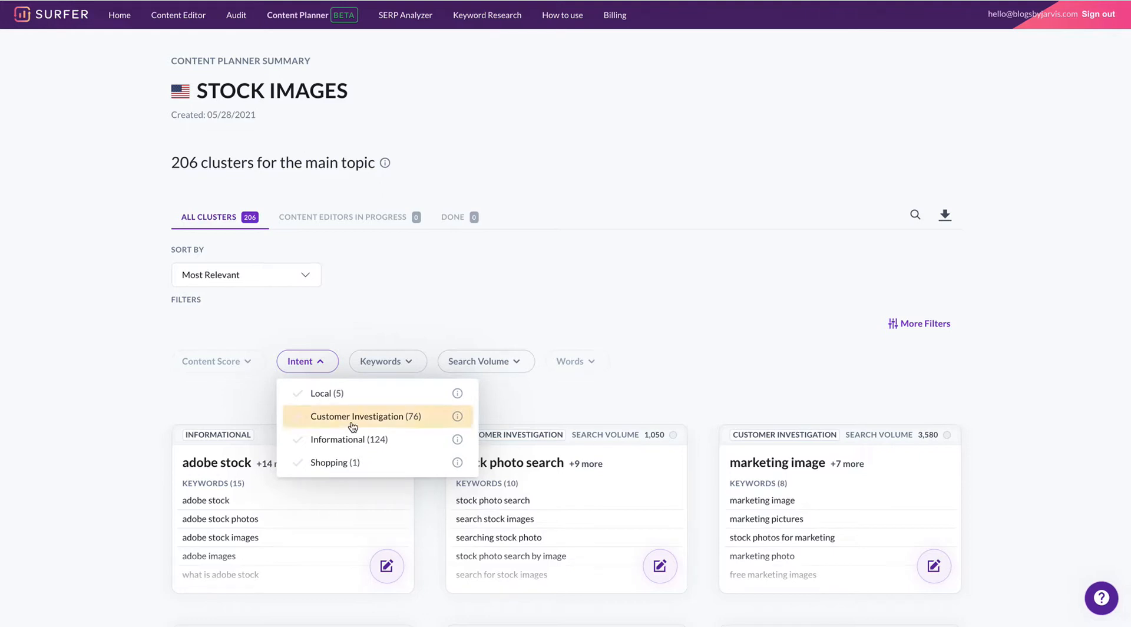
left_click(359, 416)
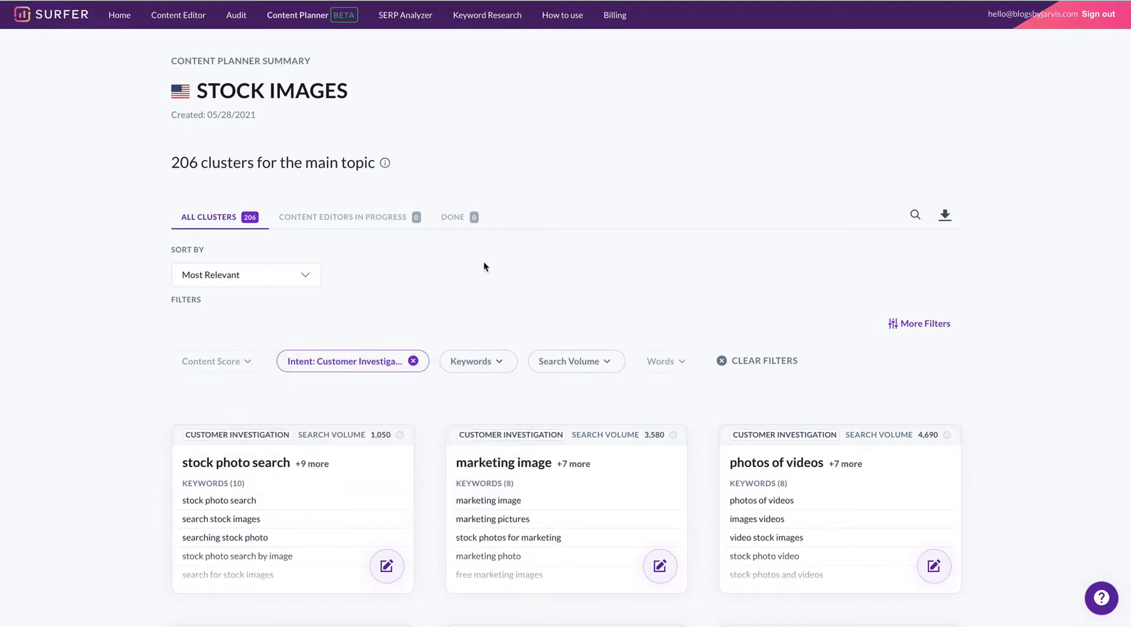
Scroll to the 'stock photo search' cluster with 1,050 monthly searches and ten keywords.
scroll("down", 3)
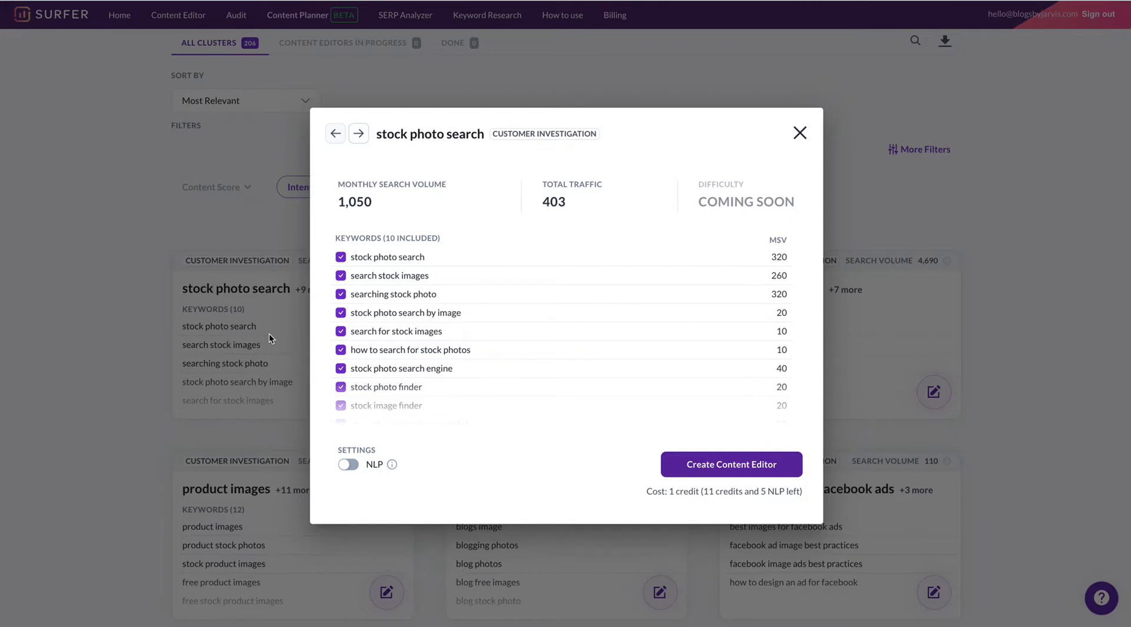
mouse_move(489, 258)
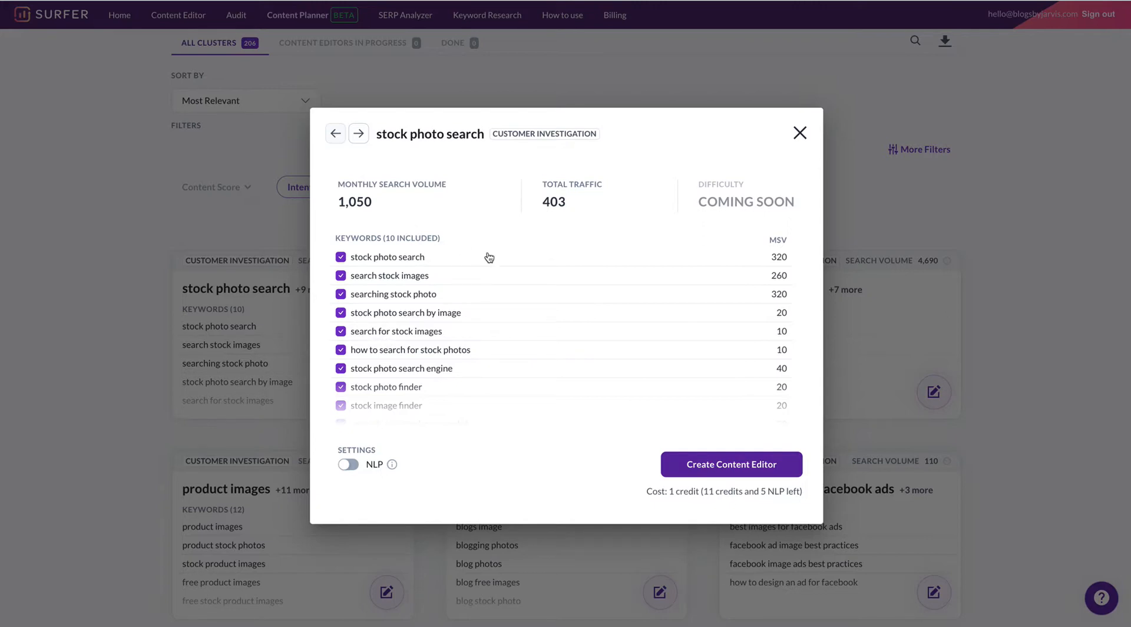
mouse_move(414, 212)
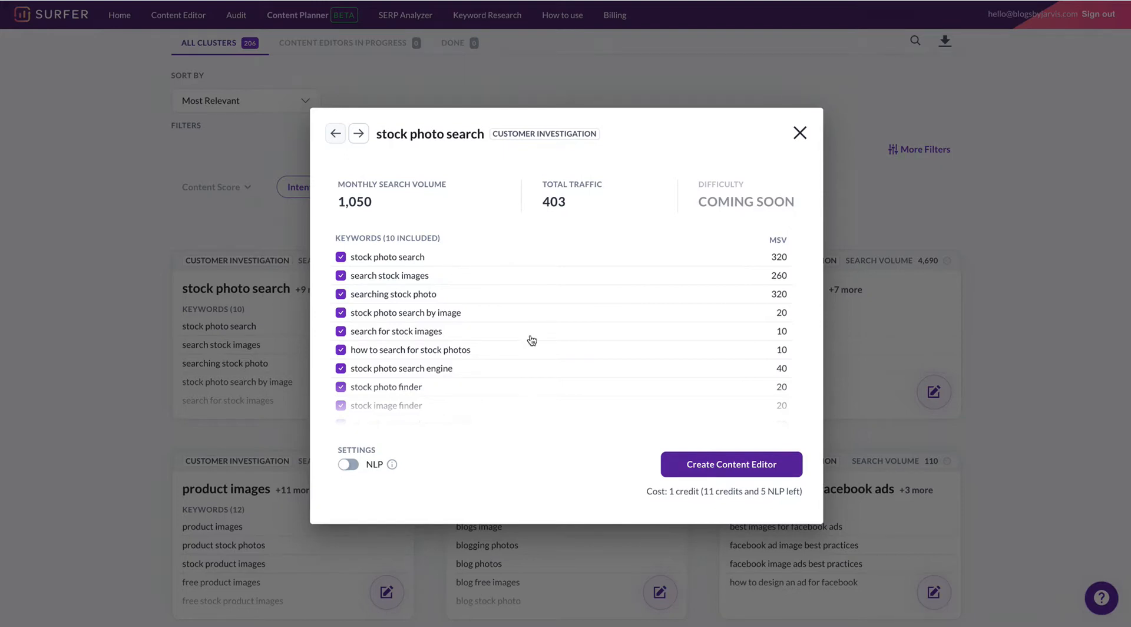
mouse_move(707, 477)
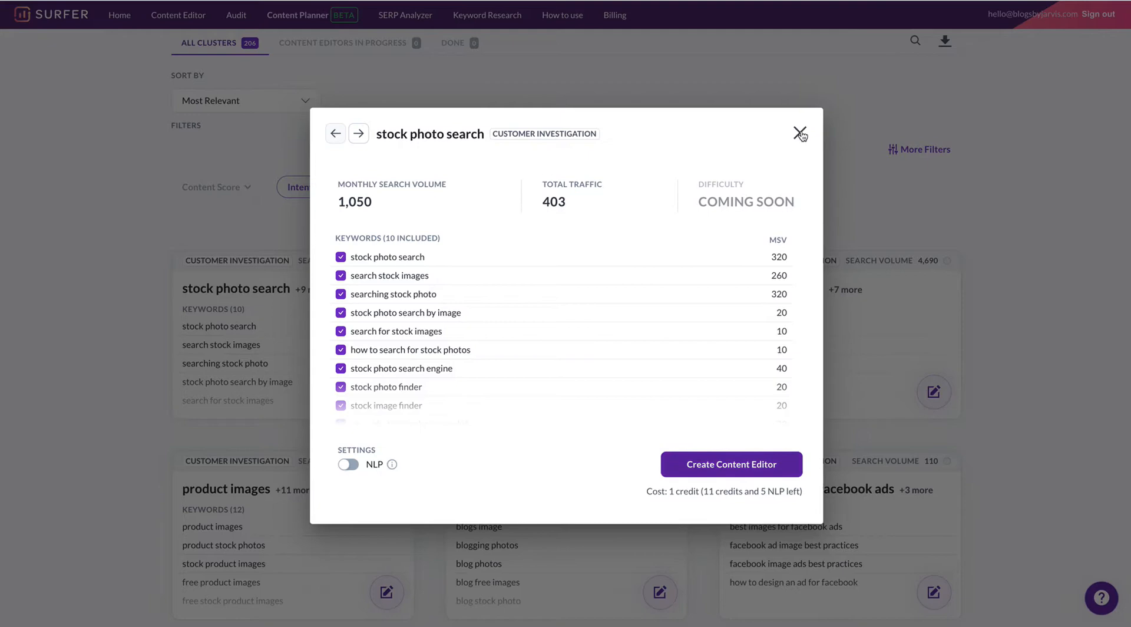
Close the stock photo search details and create a Content Editor for 'social media images'.
left_click(801, 134)
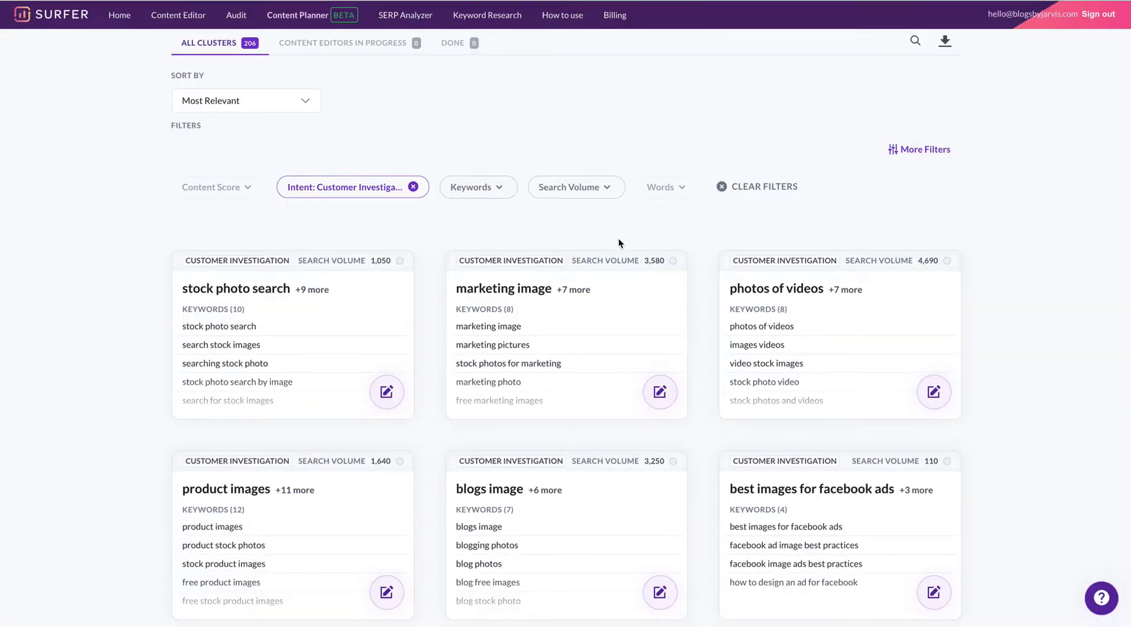
scroll("down", 3)
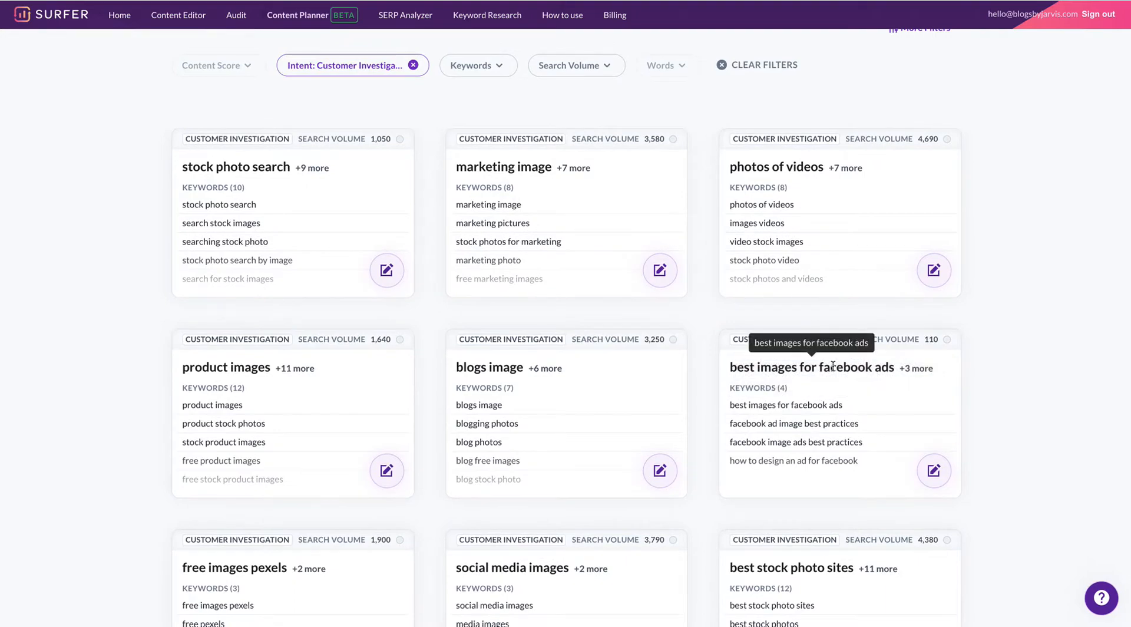
scroll("down", 3)
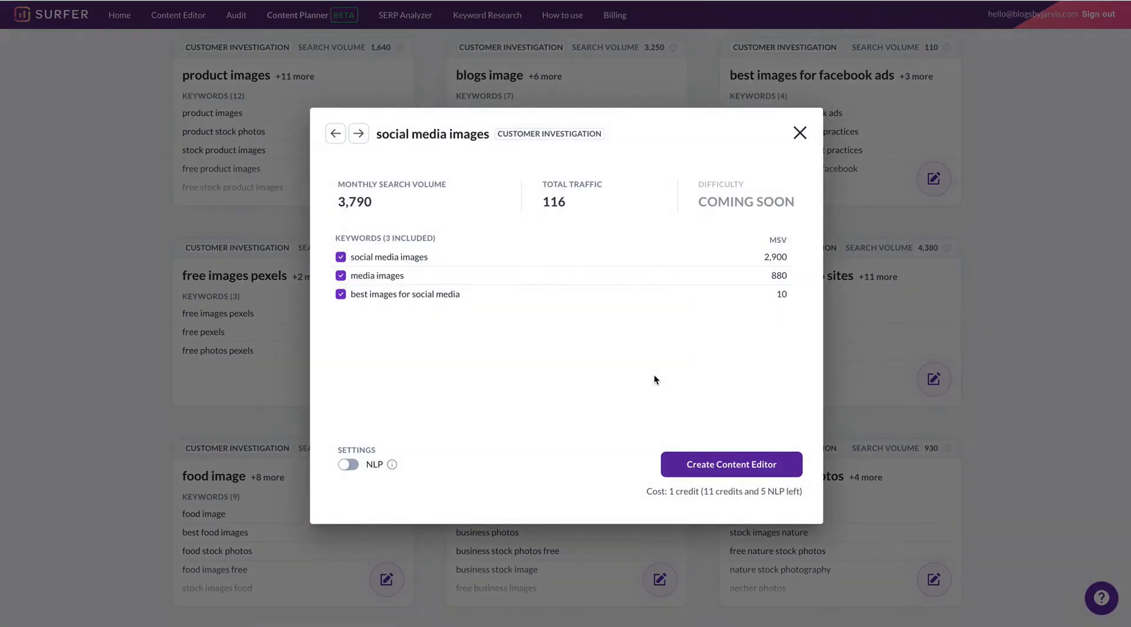
mouse_move(731, 464)
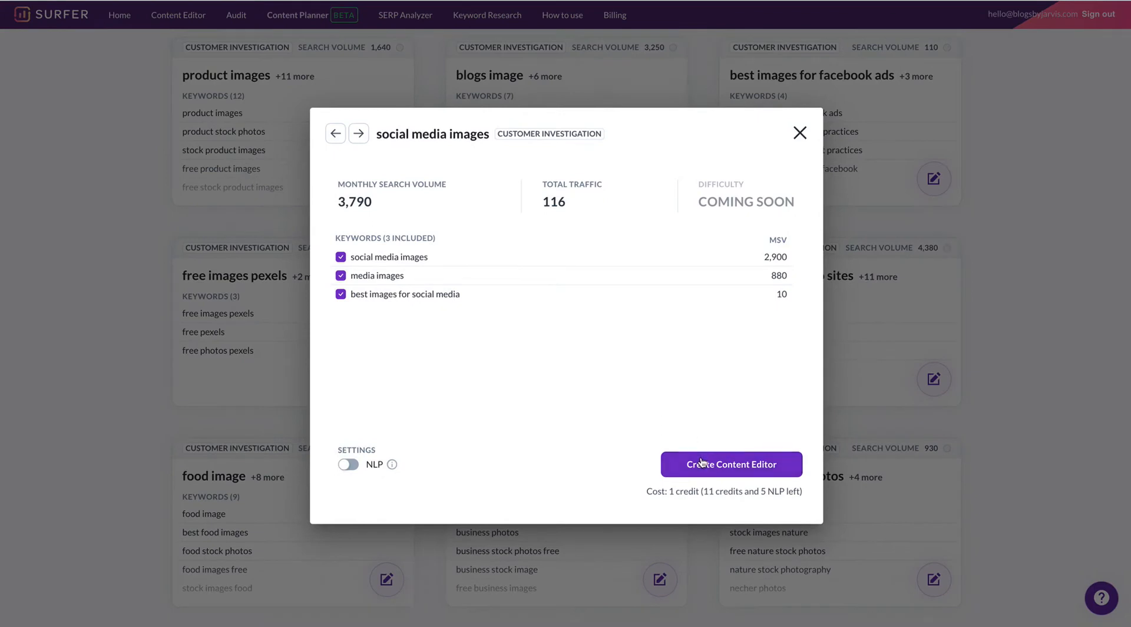
left_click(731, 463)
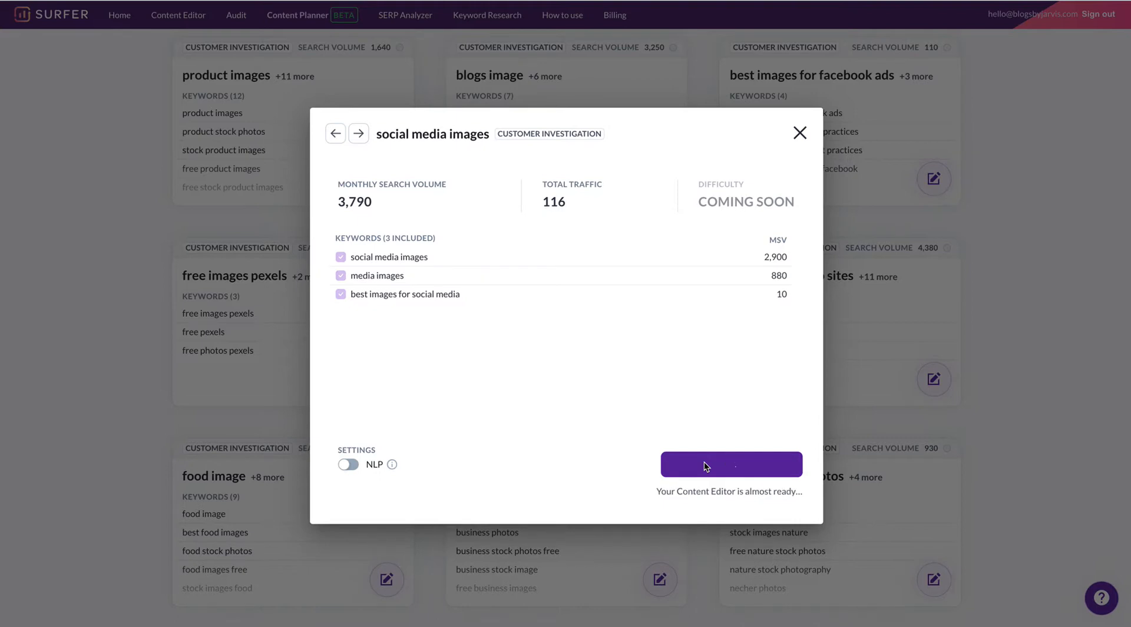
left_click(730, 464)
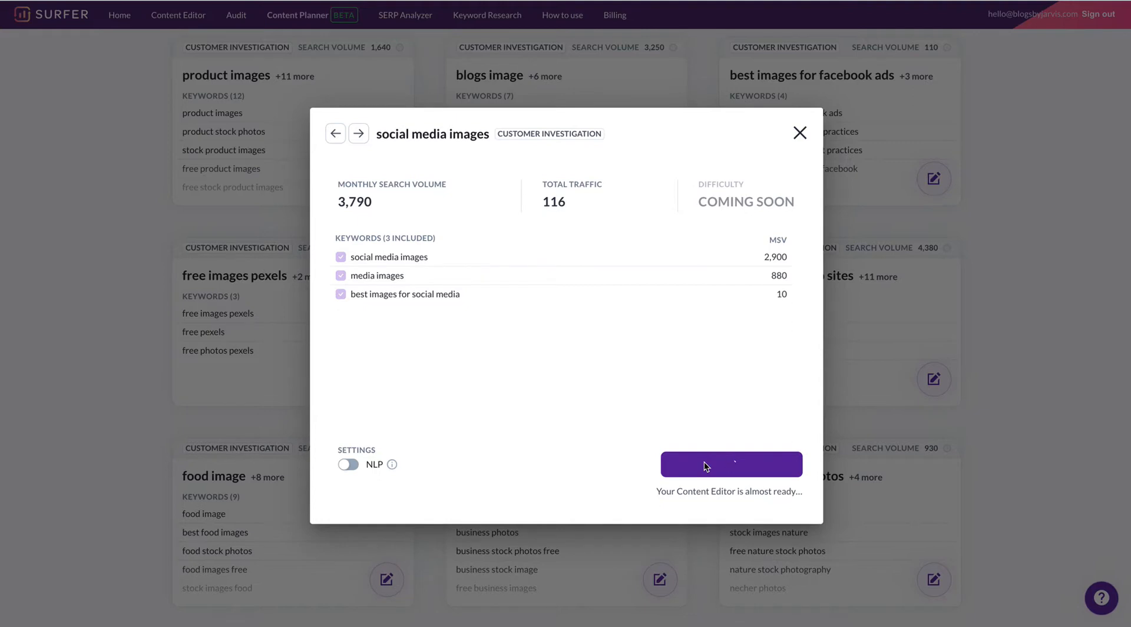
Open the generated 'social media images' Content Editor, currently scoring 3/100.
left_click(730, 463)
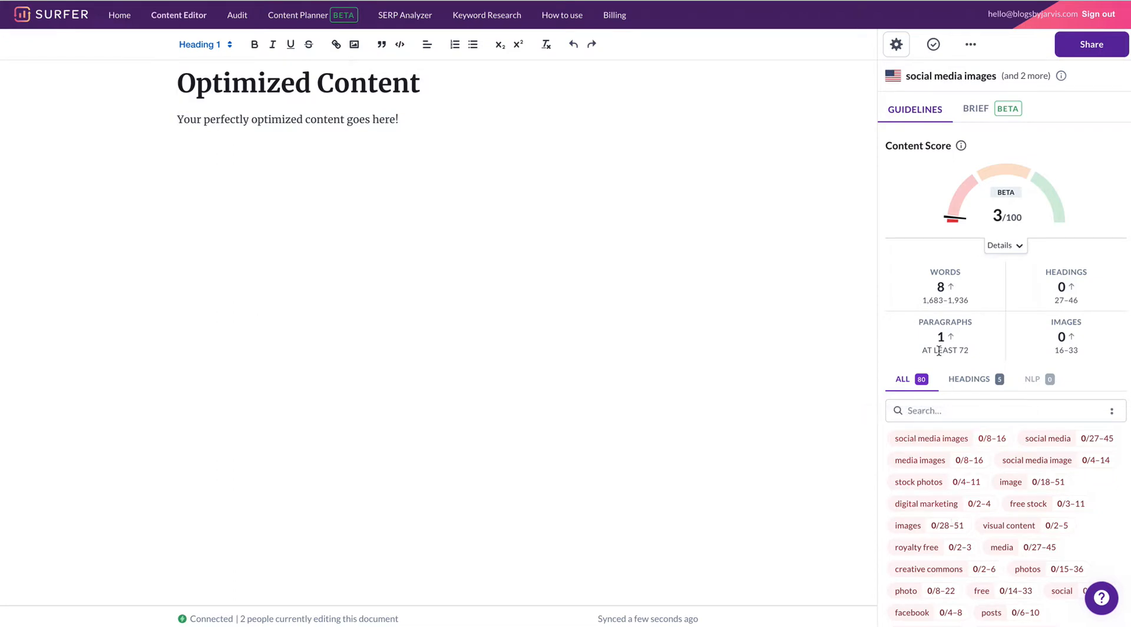
mouse_move(945, 278)
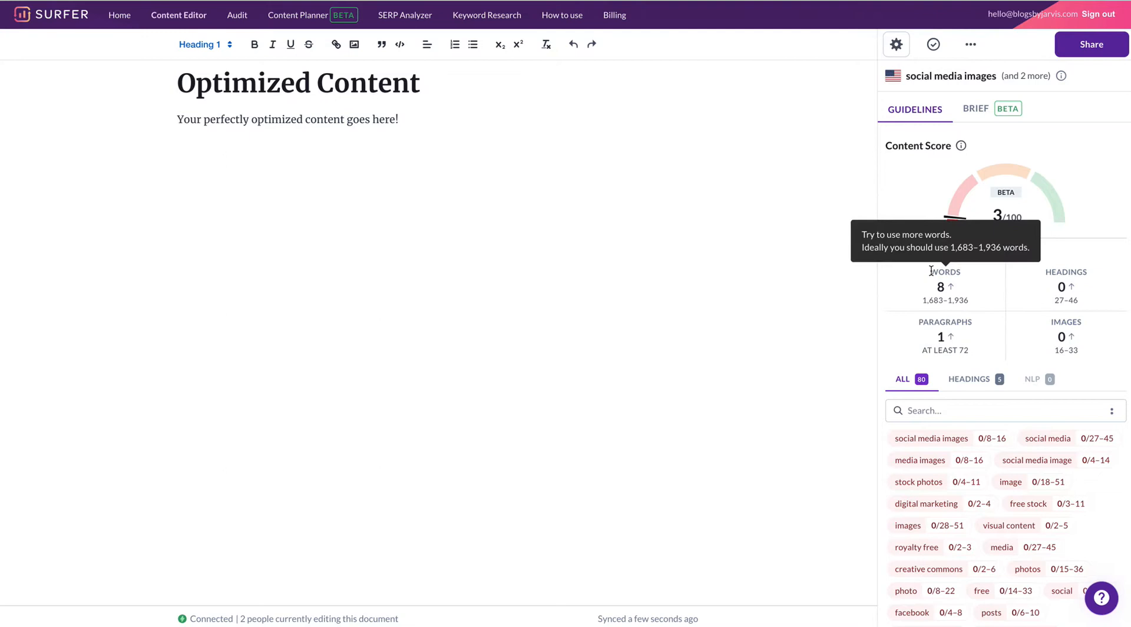
mouse_move(961, 146)
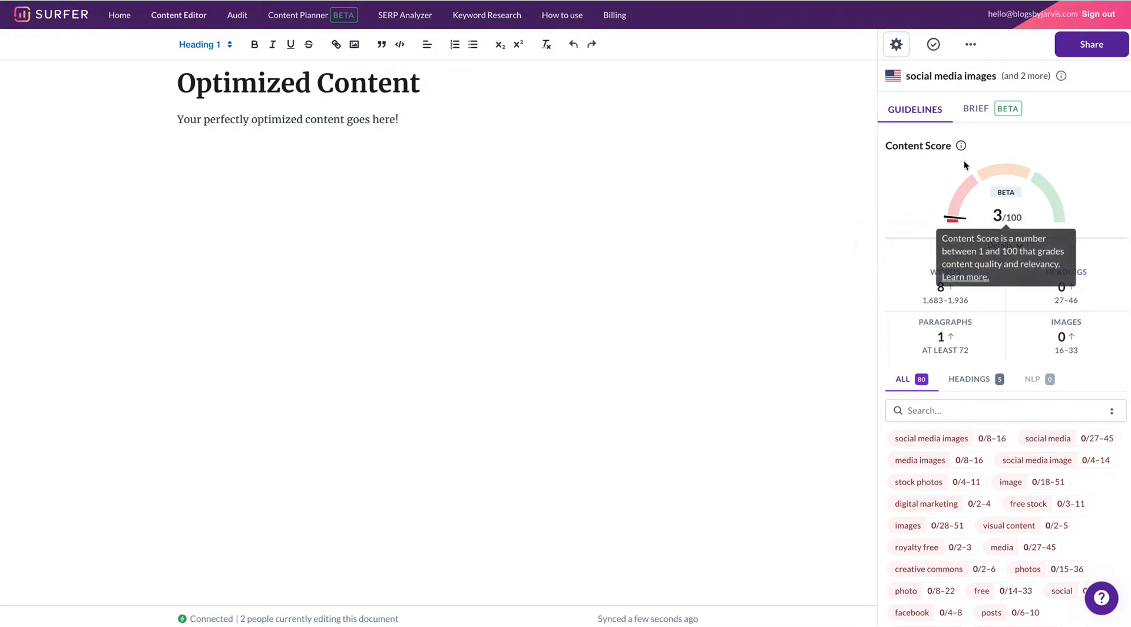
Copy the brief's eleven Topics & Questions into the editor as headings.
left_click(976, 108)
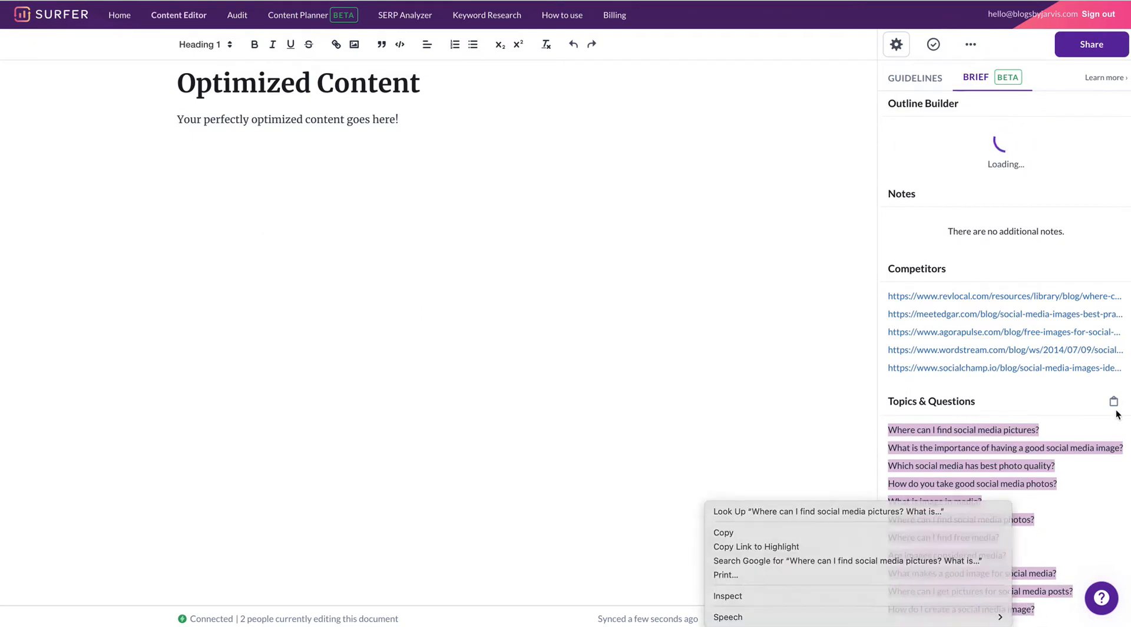
left_click(1115, 402)
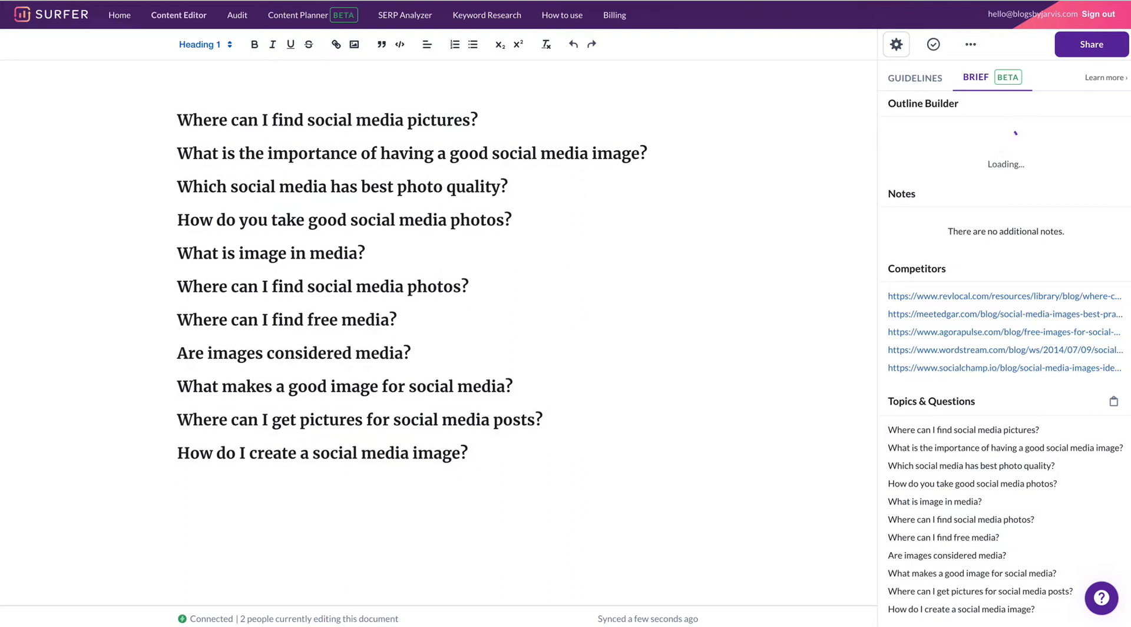
left_click(915, 78)
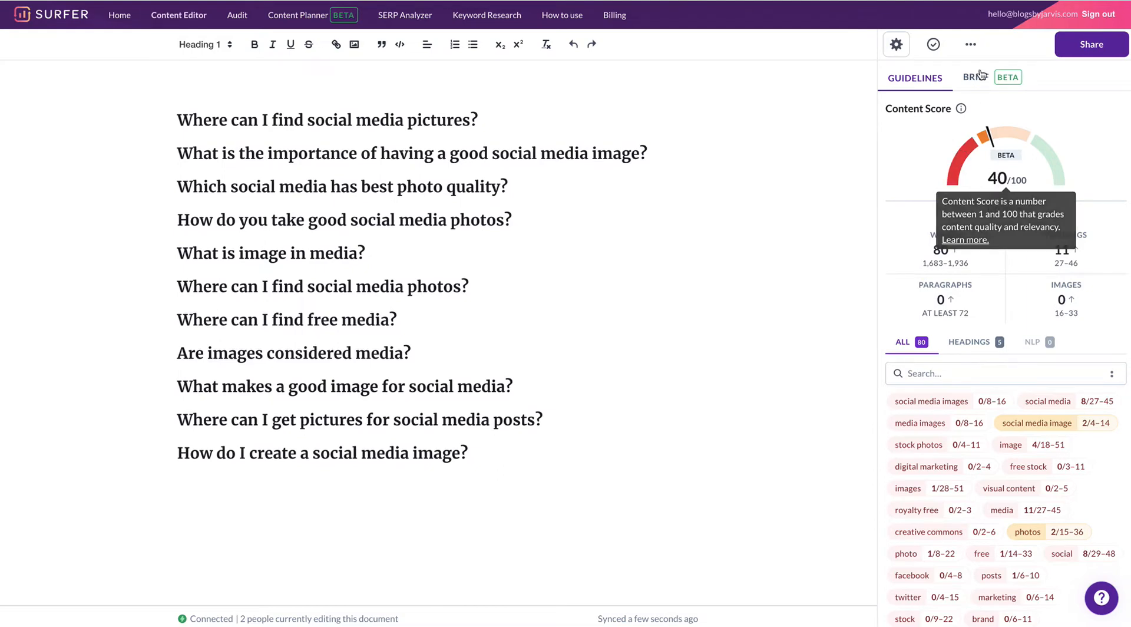
left_click(973, 77)
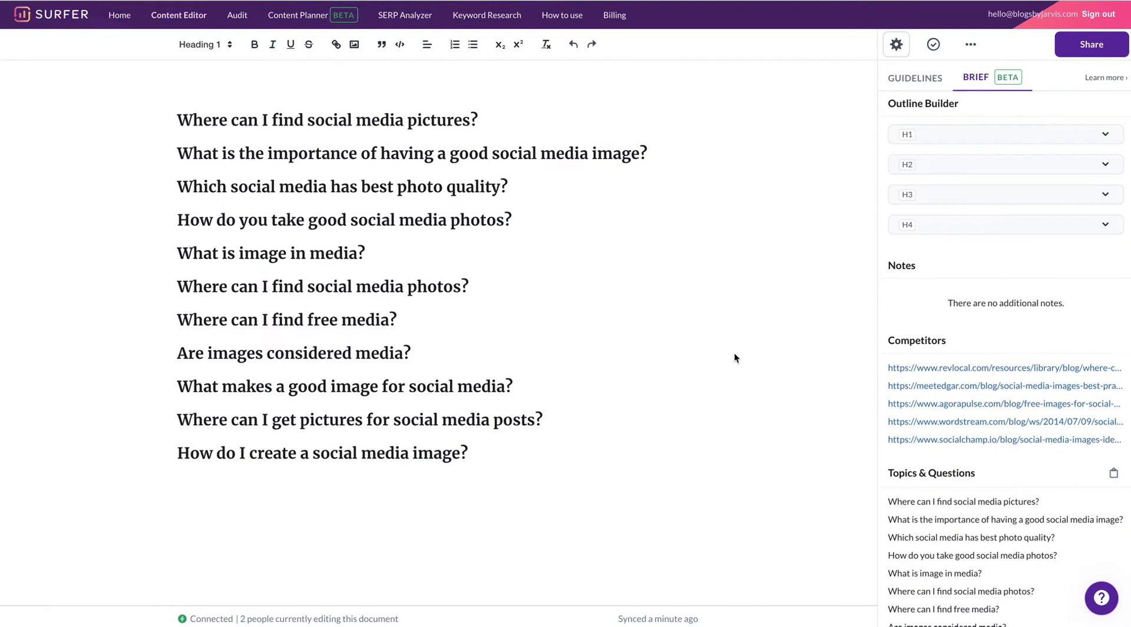
mouse_move(744, 348)
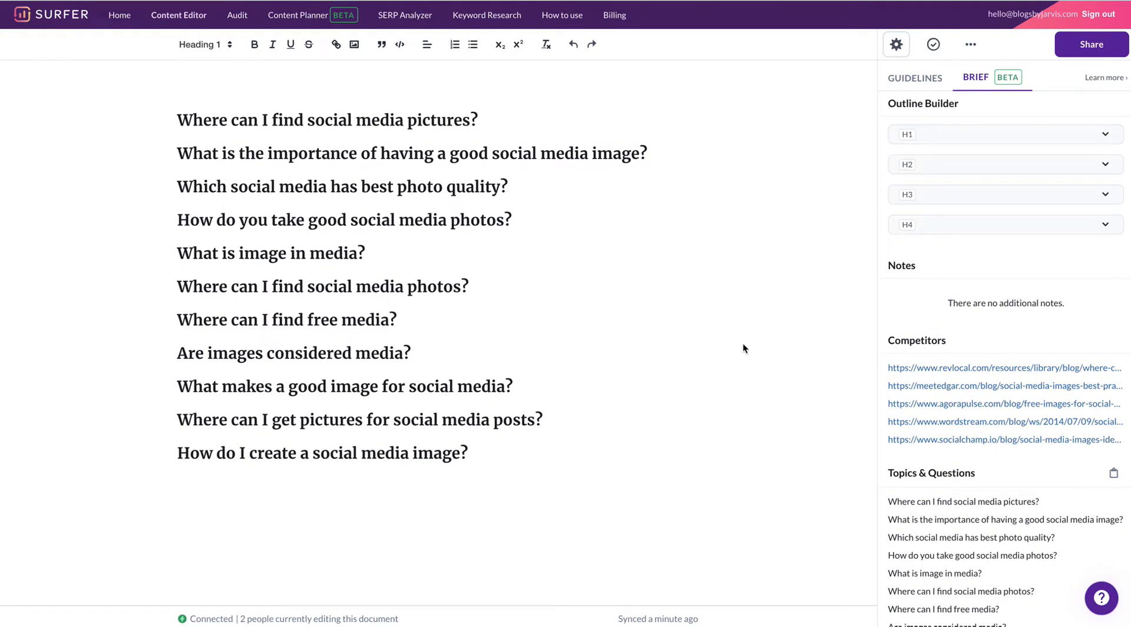
mouse_move(956, 144)
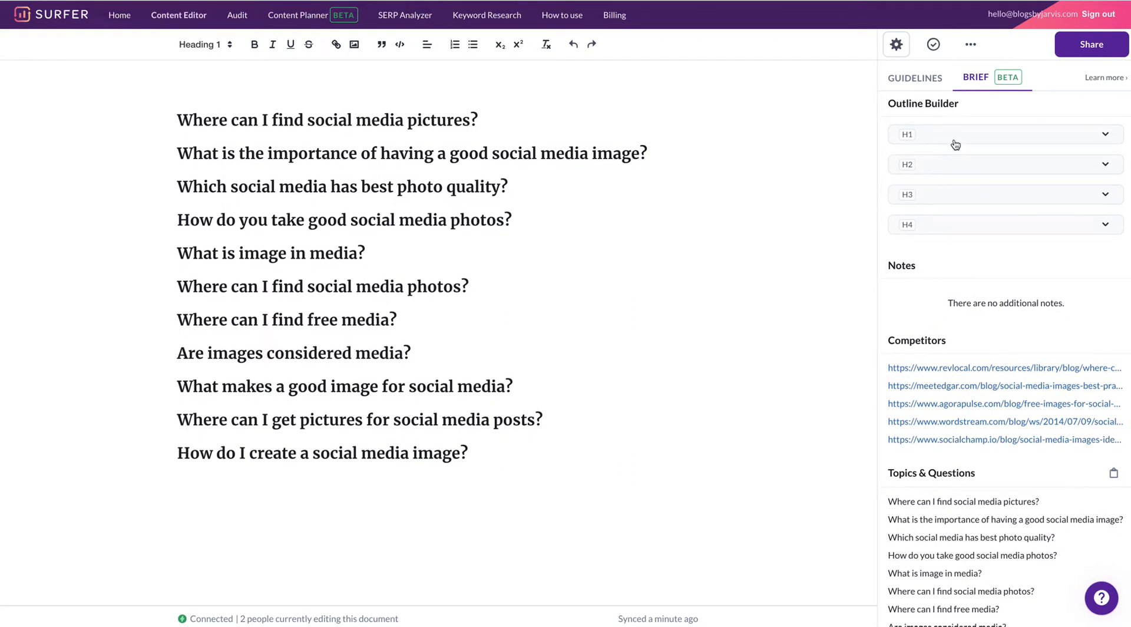
mouse_move(939, 136)
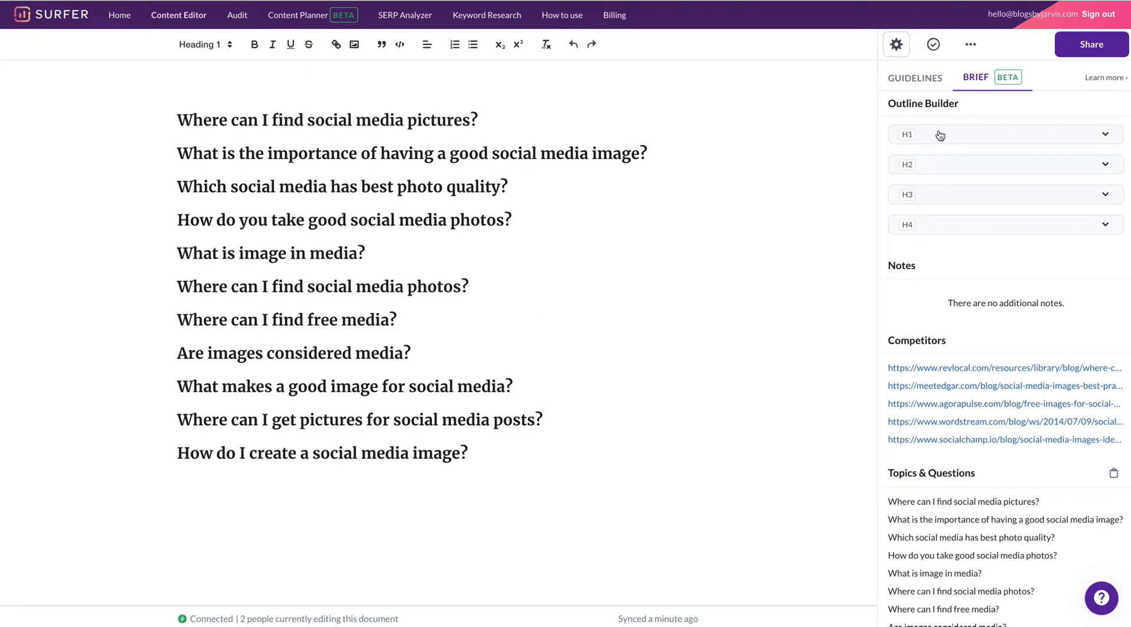
left_click(1003, 134)
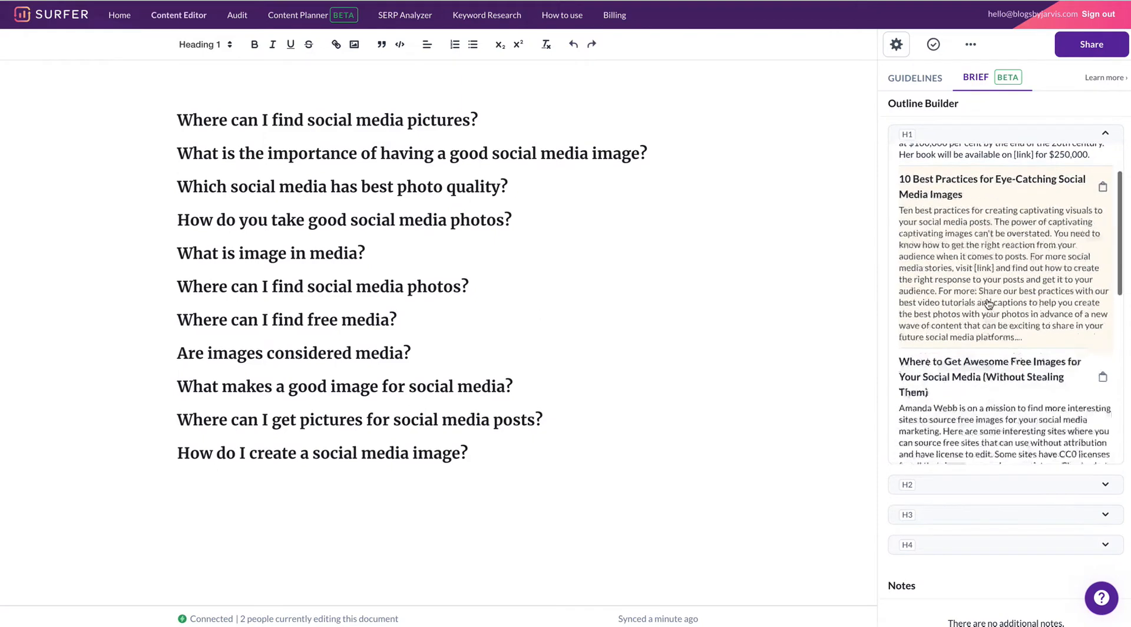
Insert the '10 Best Practices for Eye-Catching Social Media Images' H1 and set its intro to Normal.
scroll("down", 3)
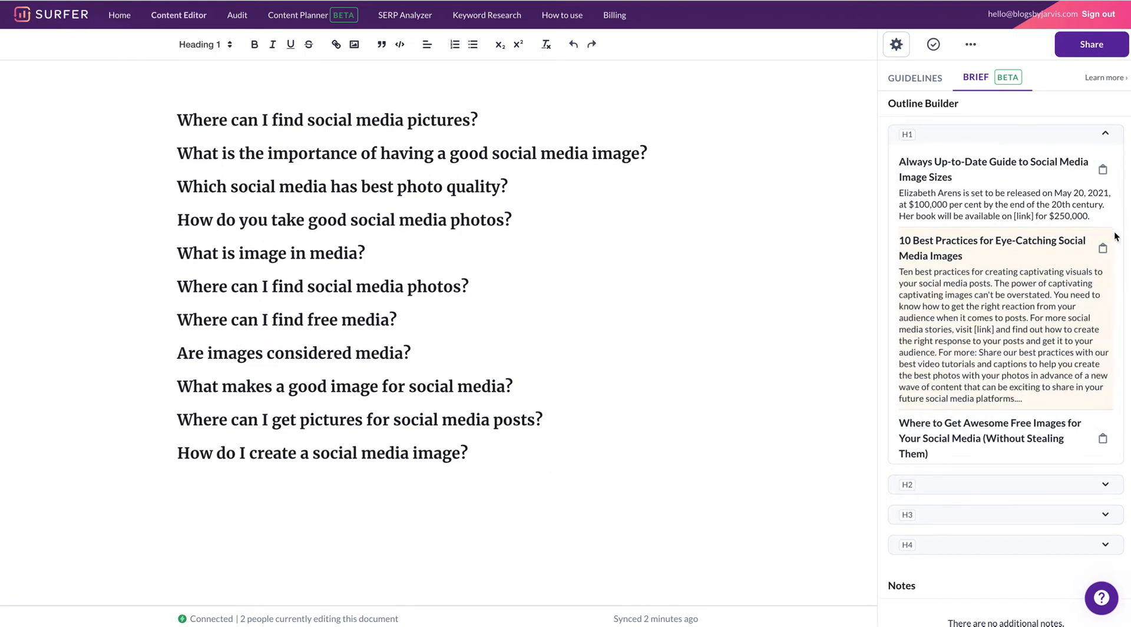
mouse_move(1103, 247)
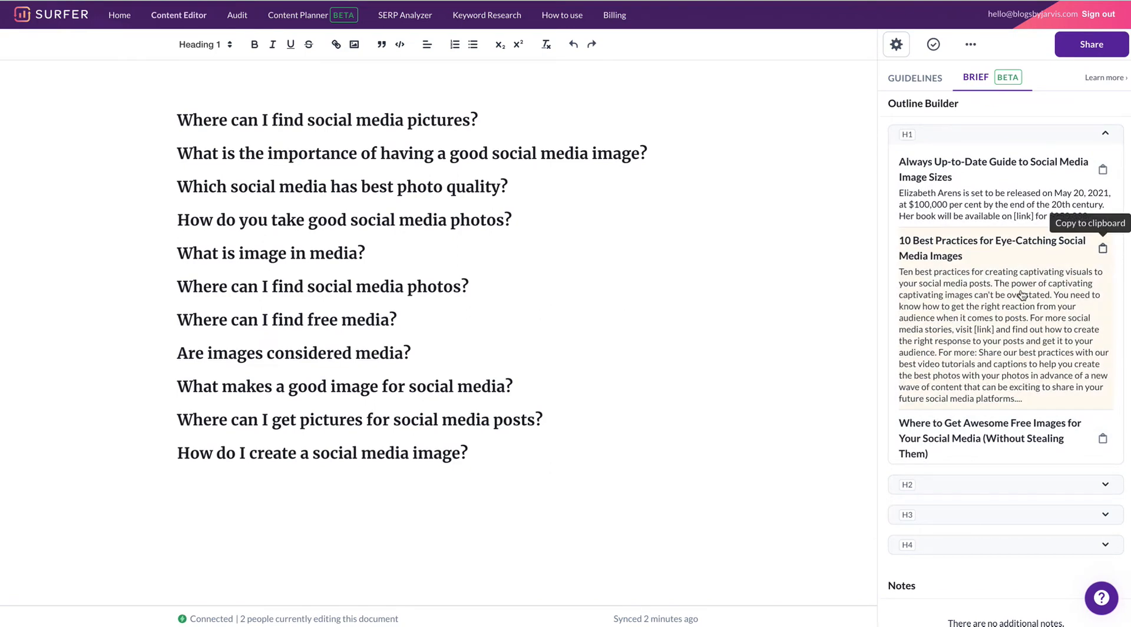
left_click(1124, 247)
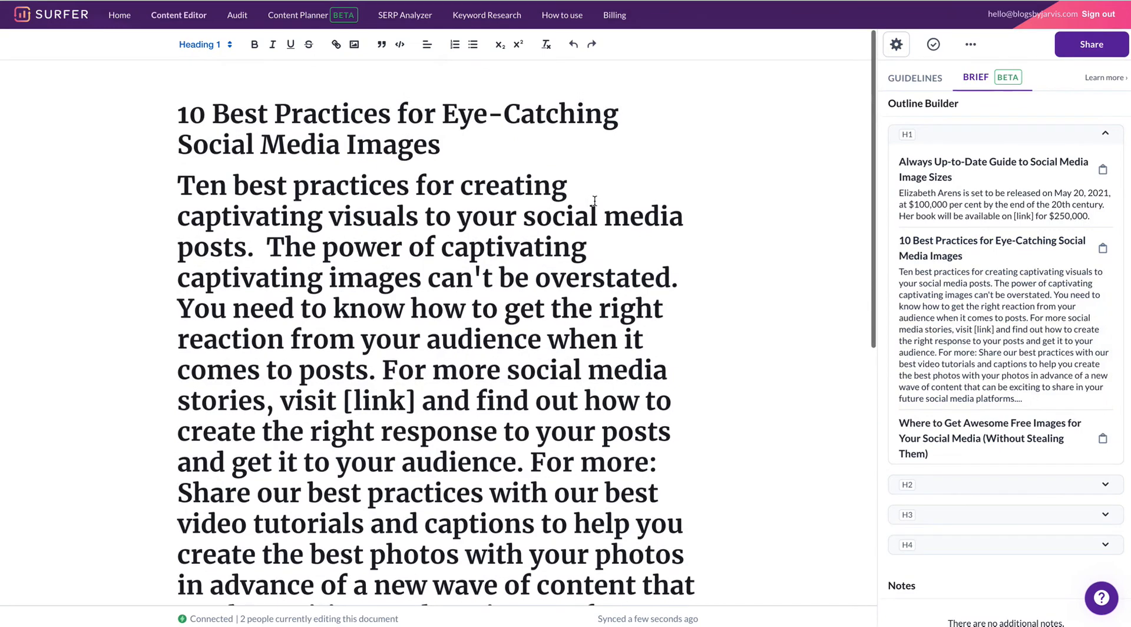
left_click_drag(178, 184, 239, 278)
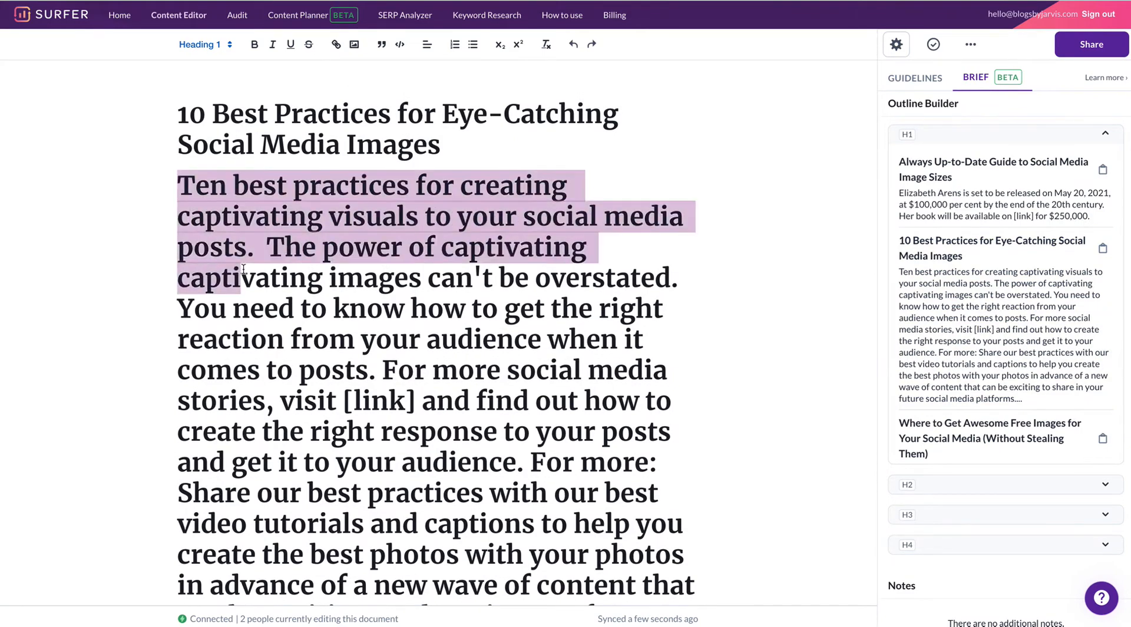
scroll("down", 3)
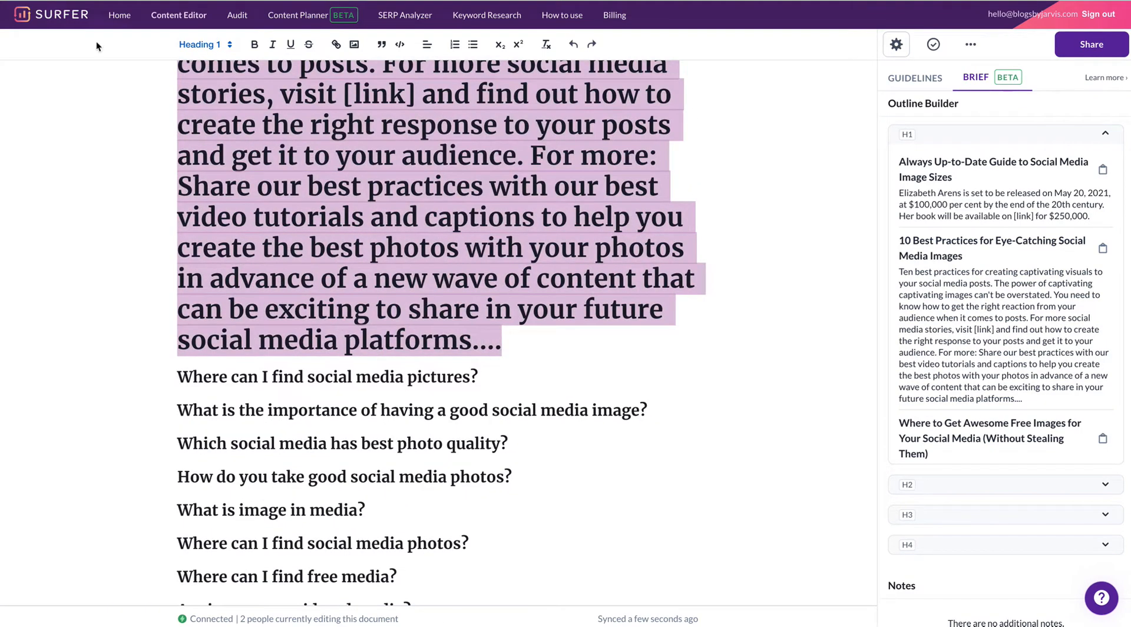
left_click(205, 44)
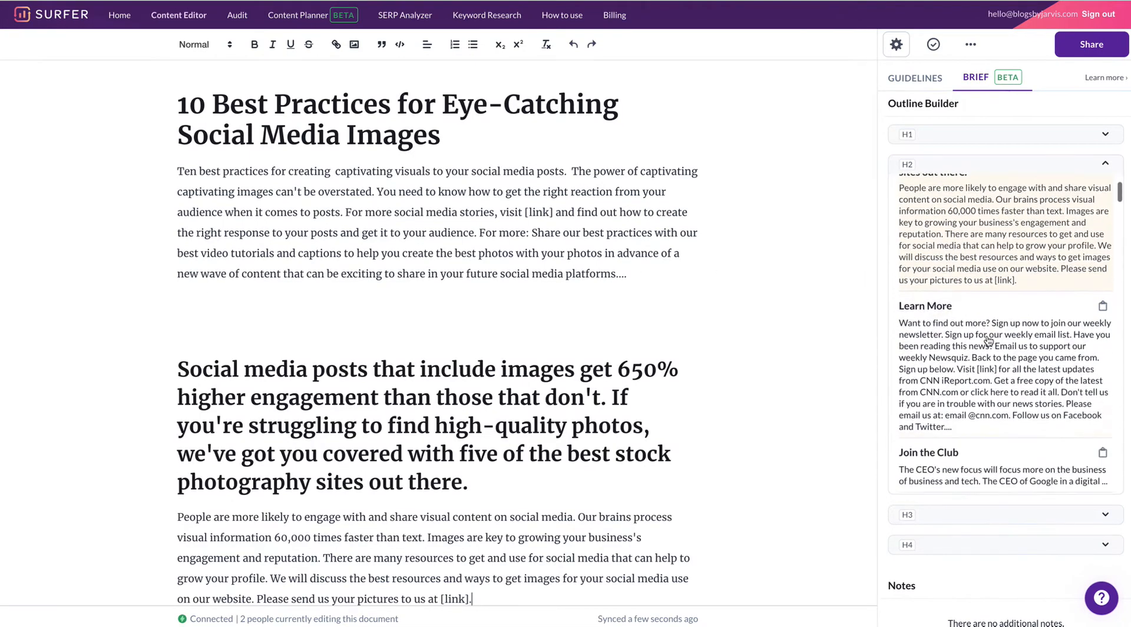
Insert Outline Builder H2 sections from the 650% engagement heading through 'Keep Things Consistent'.
scroll("down", 3)
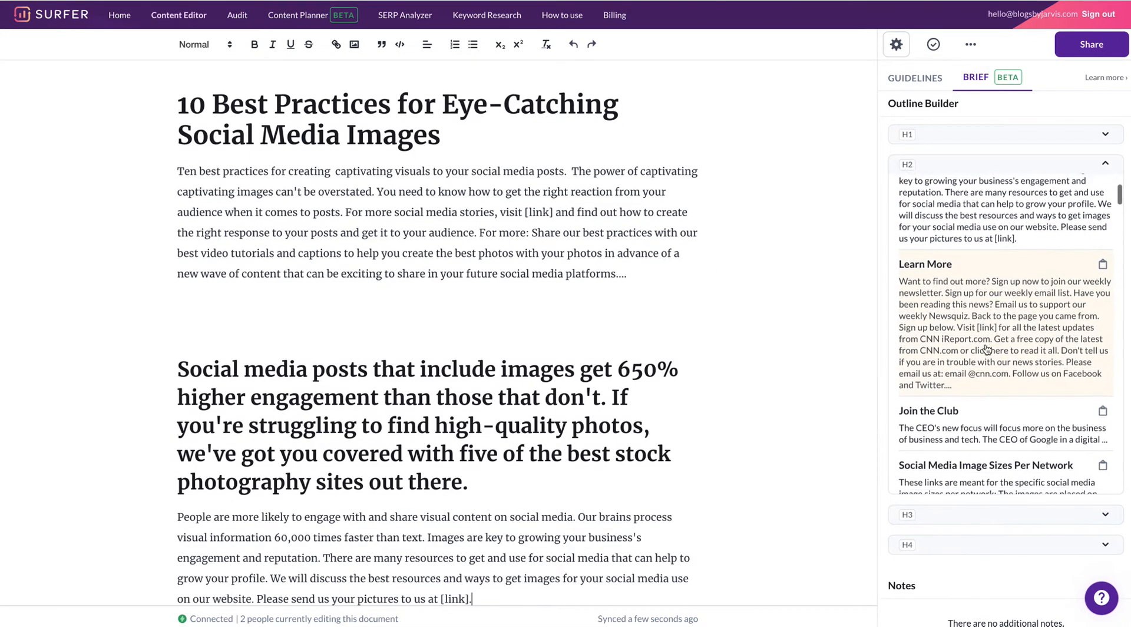
scroll("down", 3)
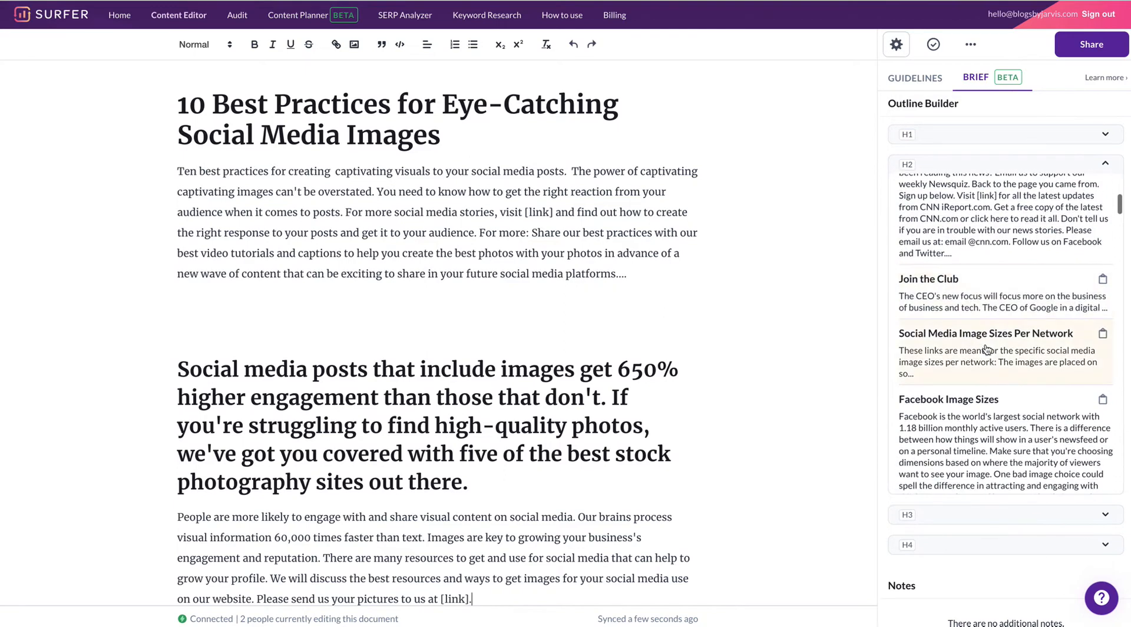
scroll("down", 3)
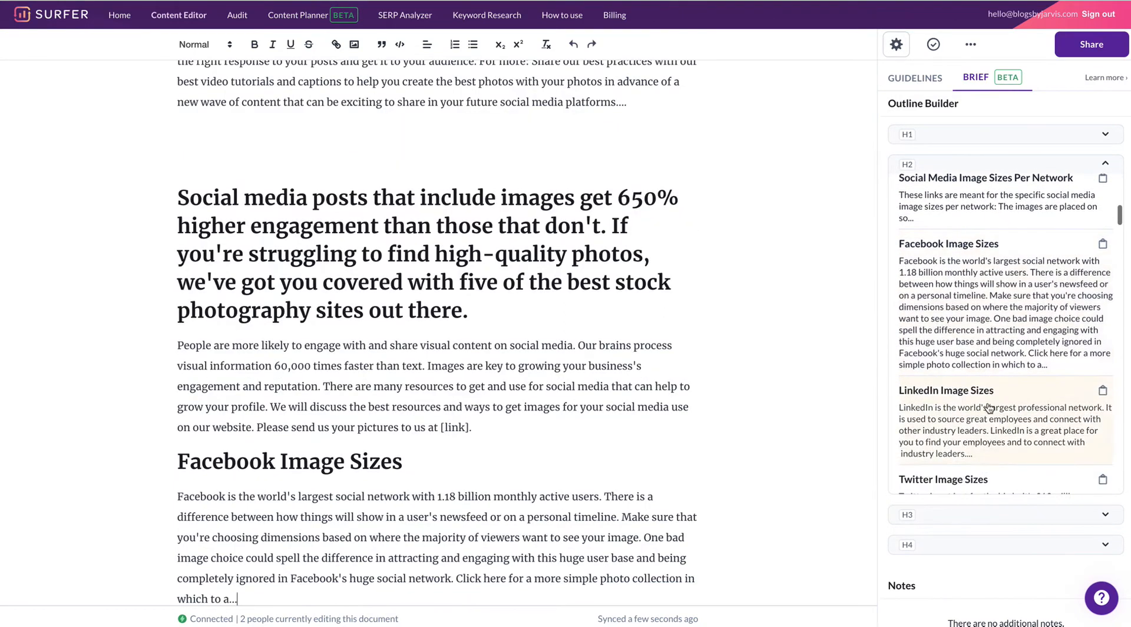
scroll("down", 3)
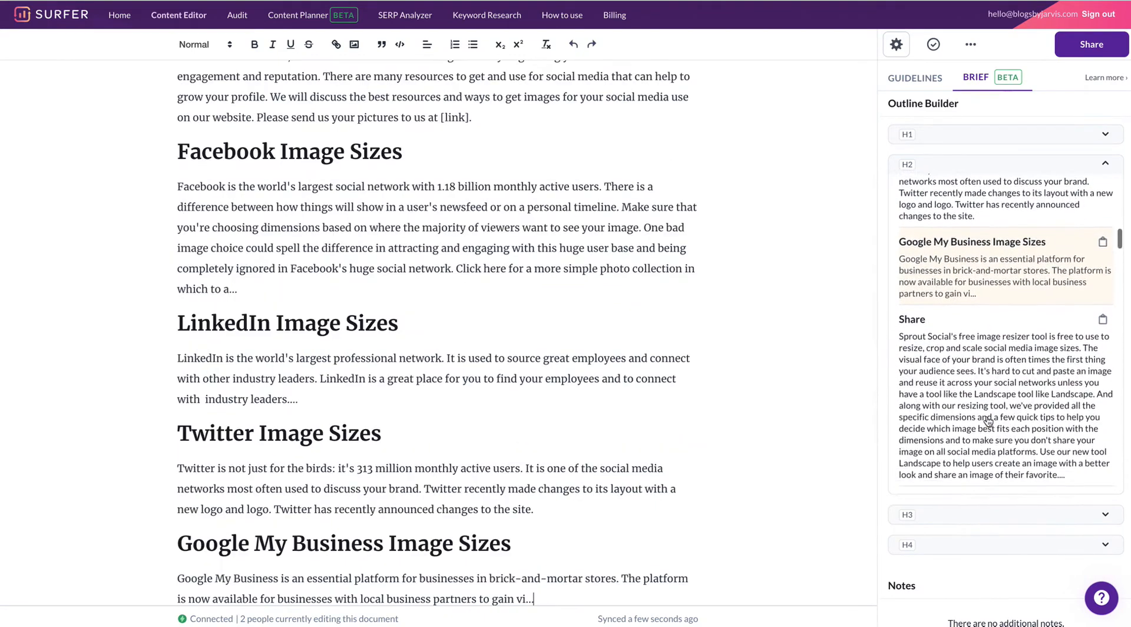
scroll("down", 3)
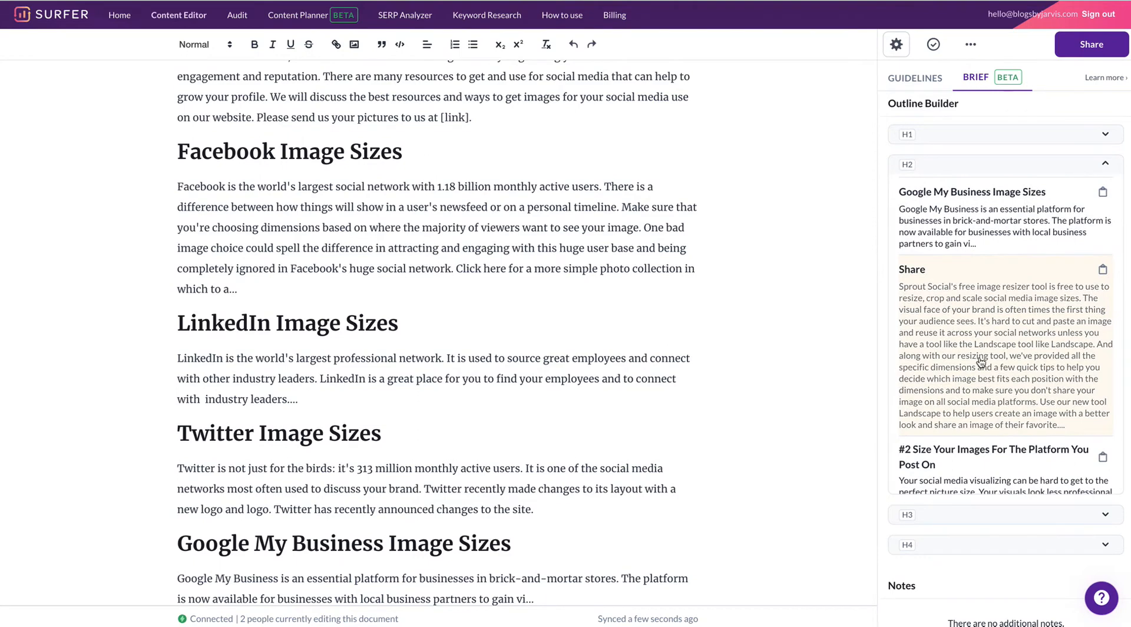
scroll("down", 3)
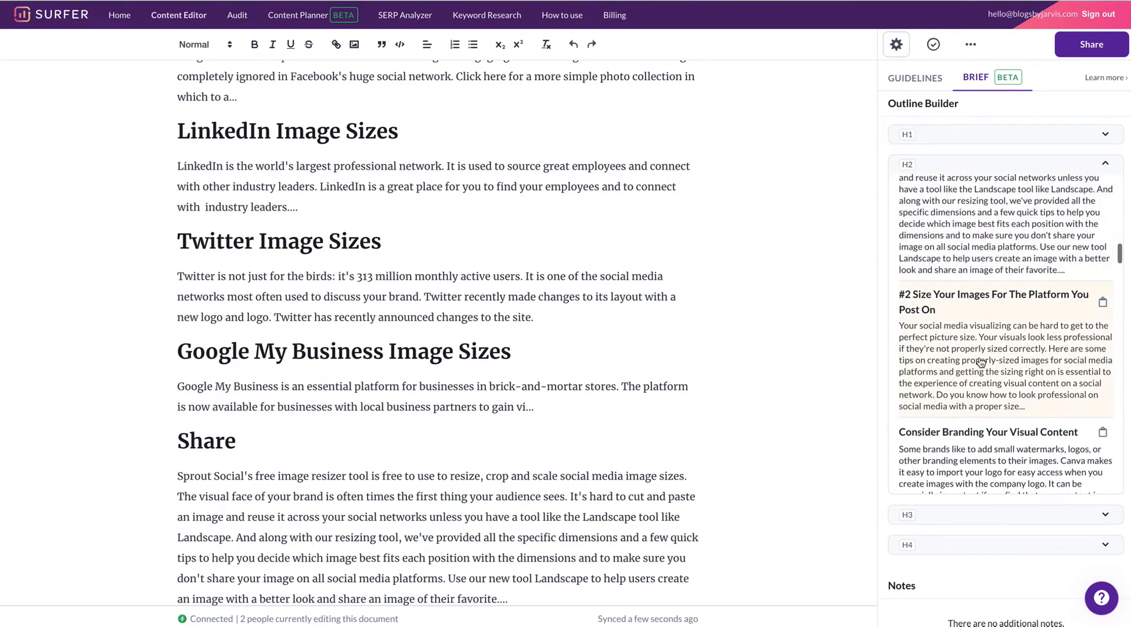
scroll("down", 3)
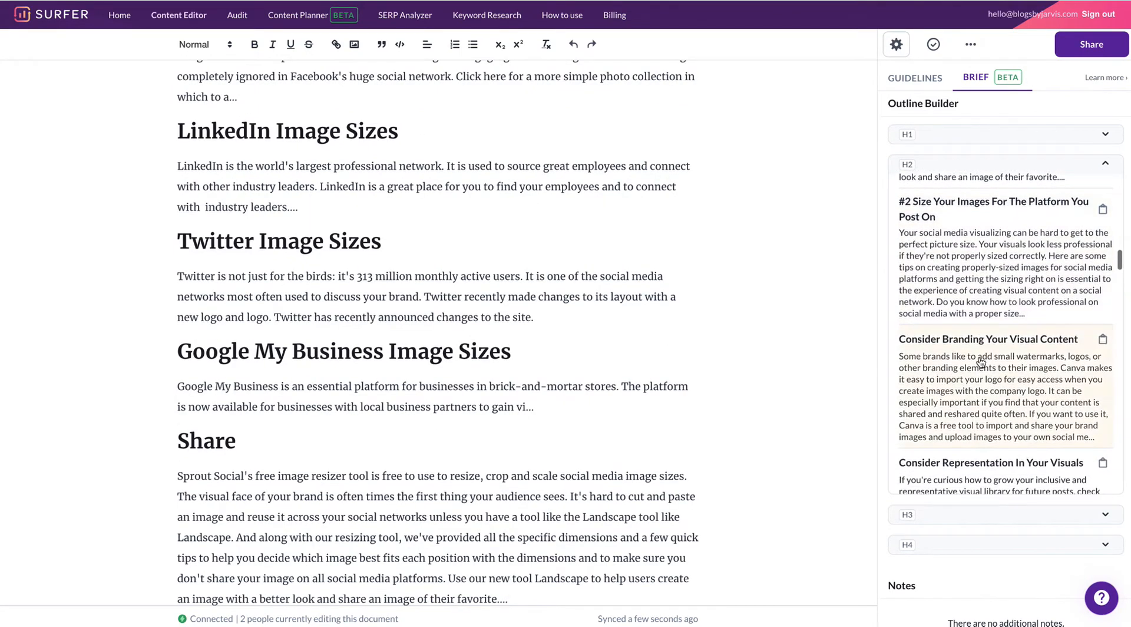
scroll("down", 3)
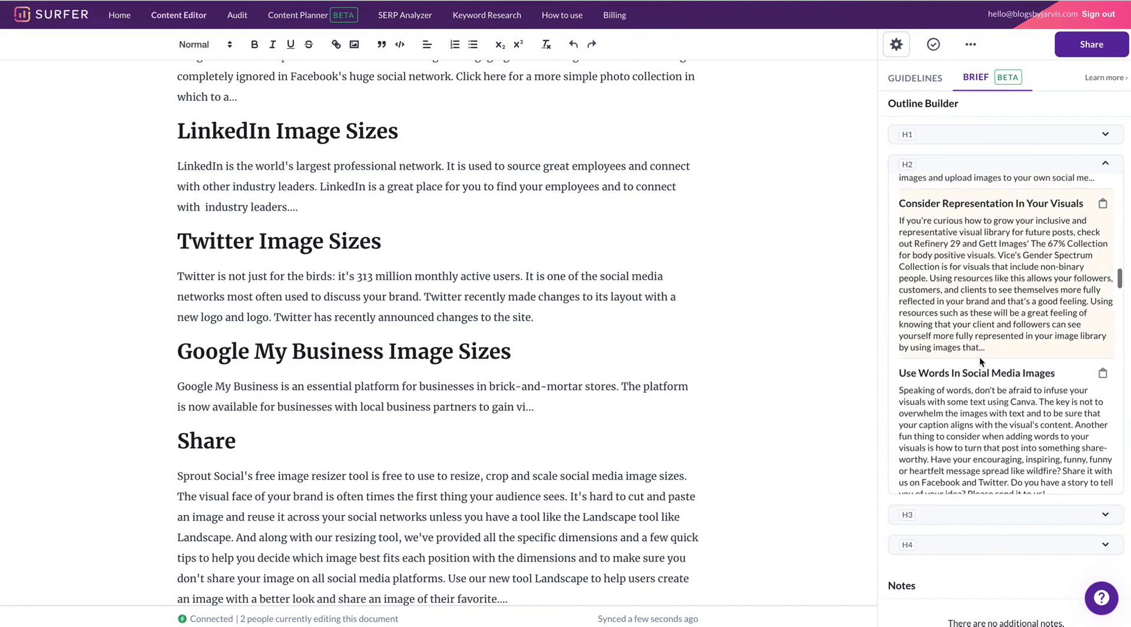
scroll("down", 3)
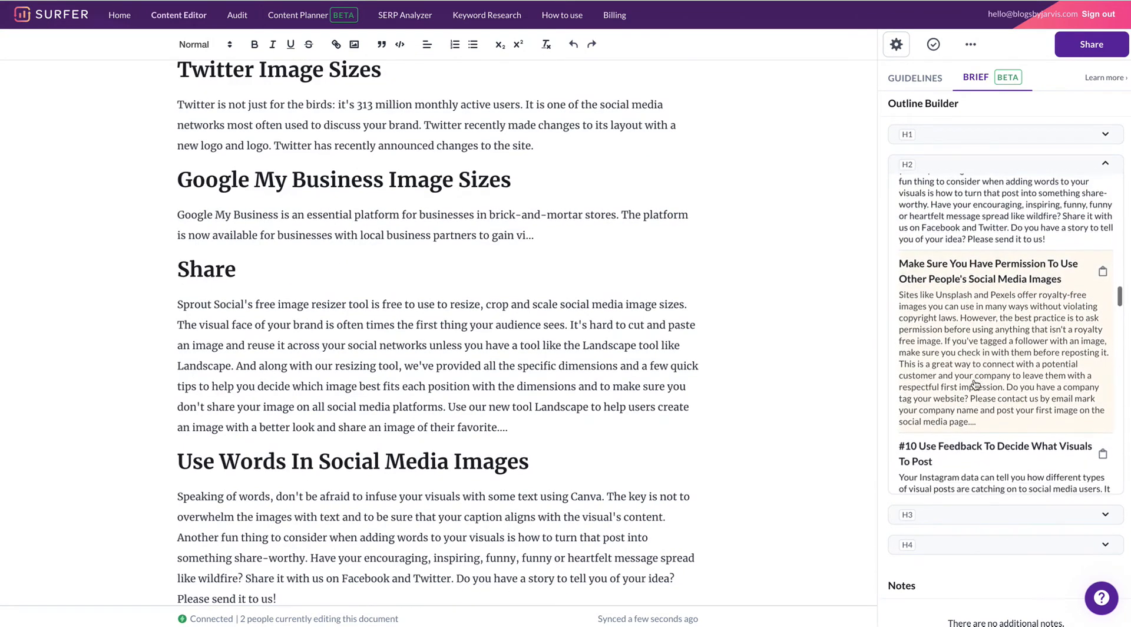
scroll("down", 3)
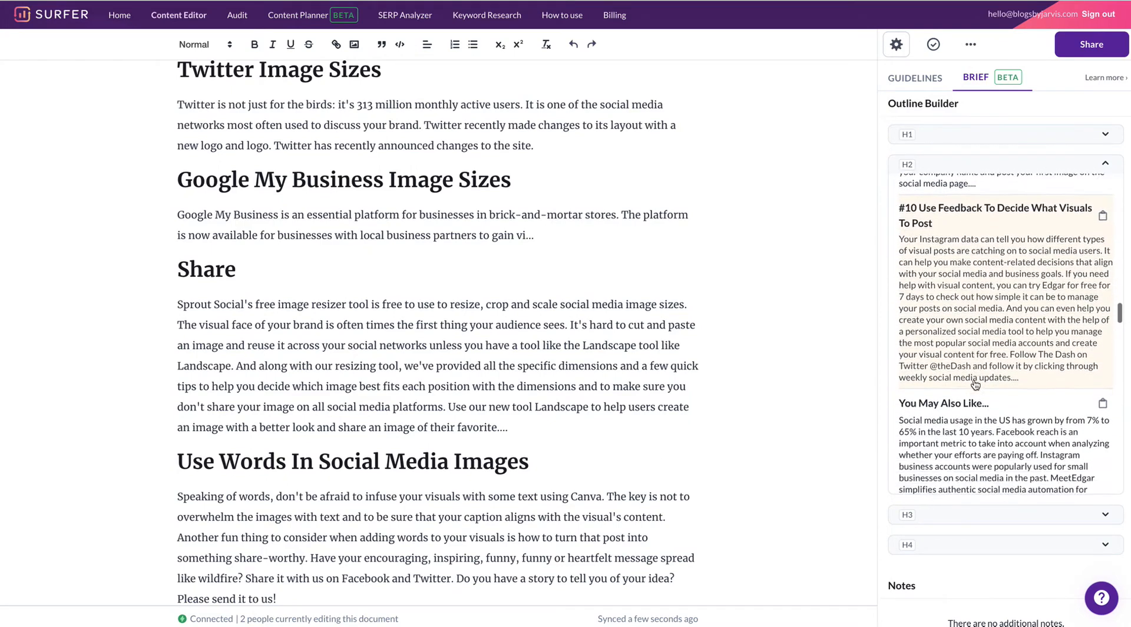
scroll("down", 3)
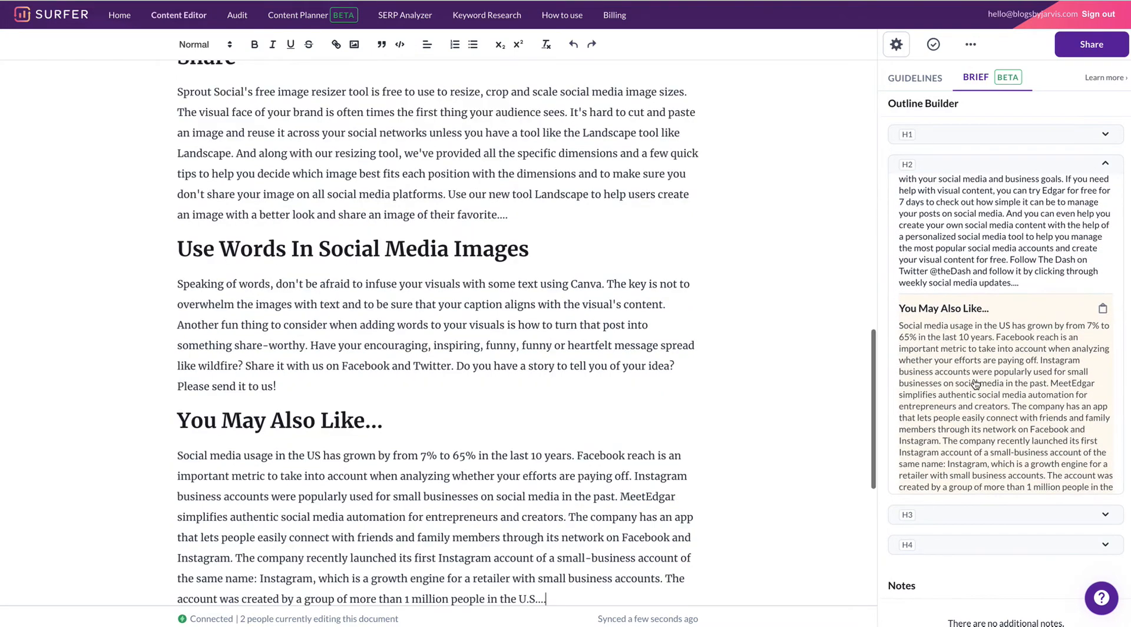
scroll("down", 3)
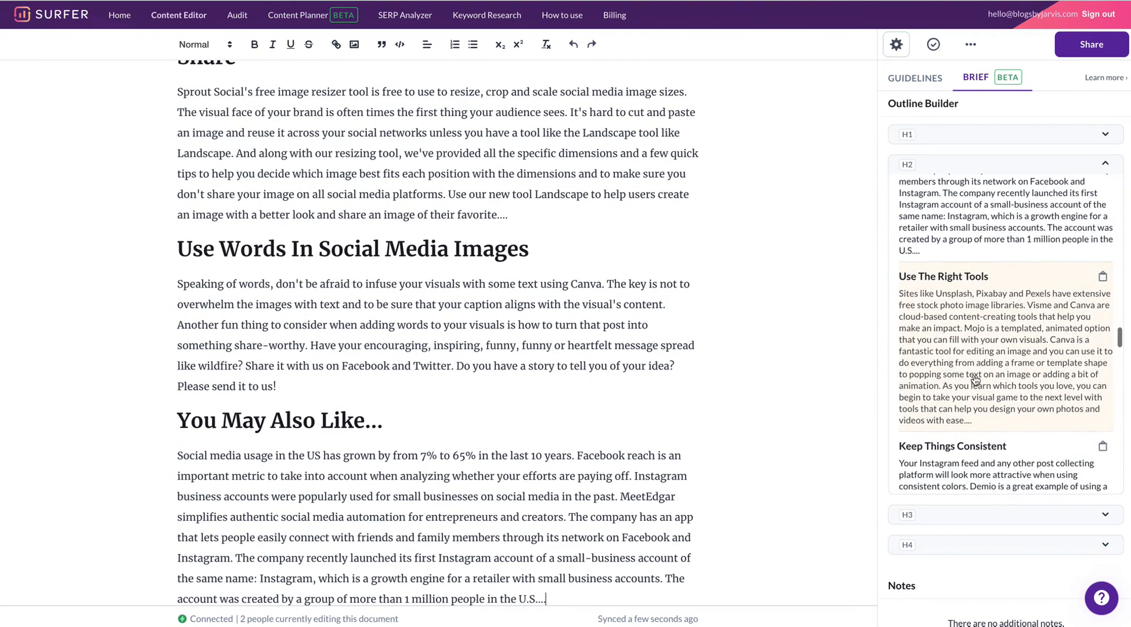
scroll("down", 3)
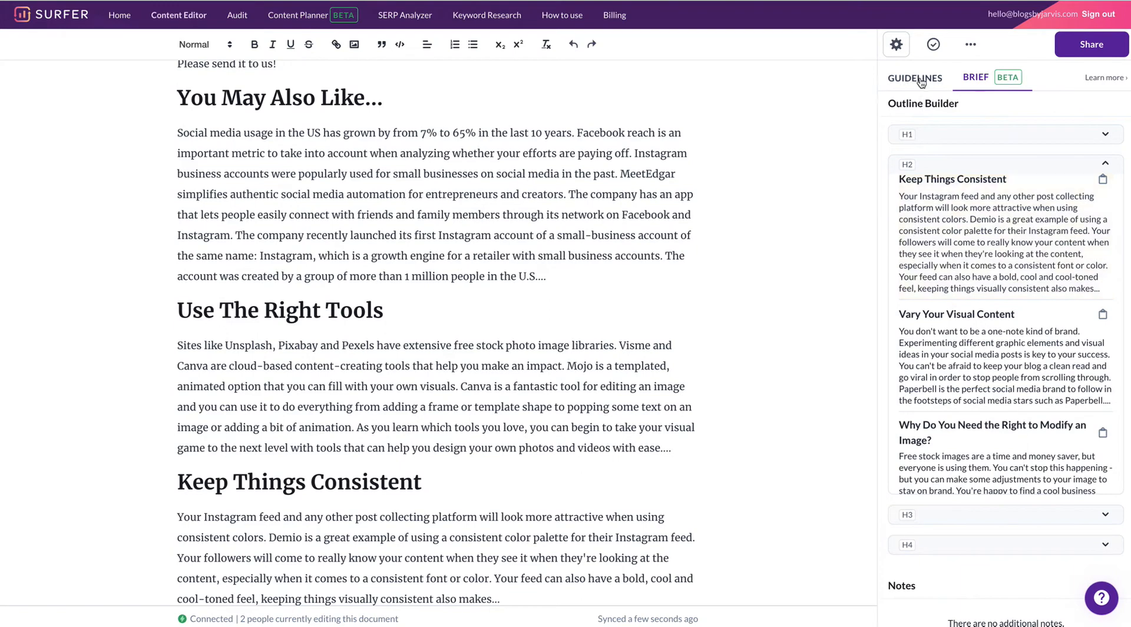
left_click(914, 78)
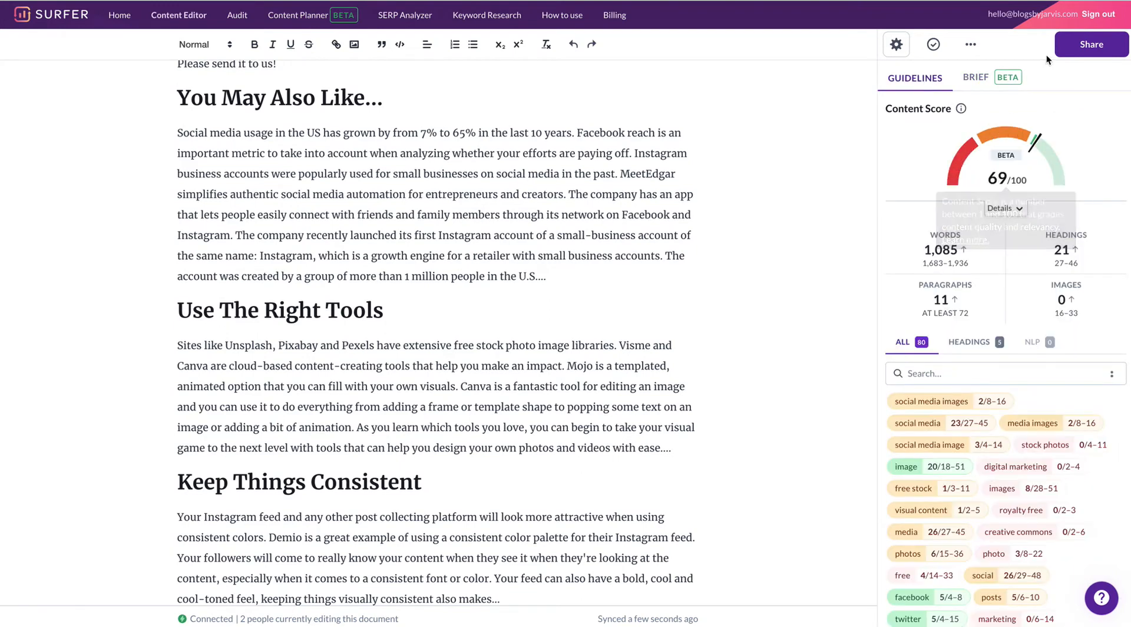
mouse_move(1074, 128)
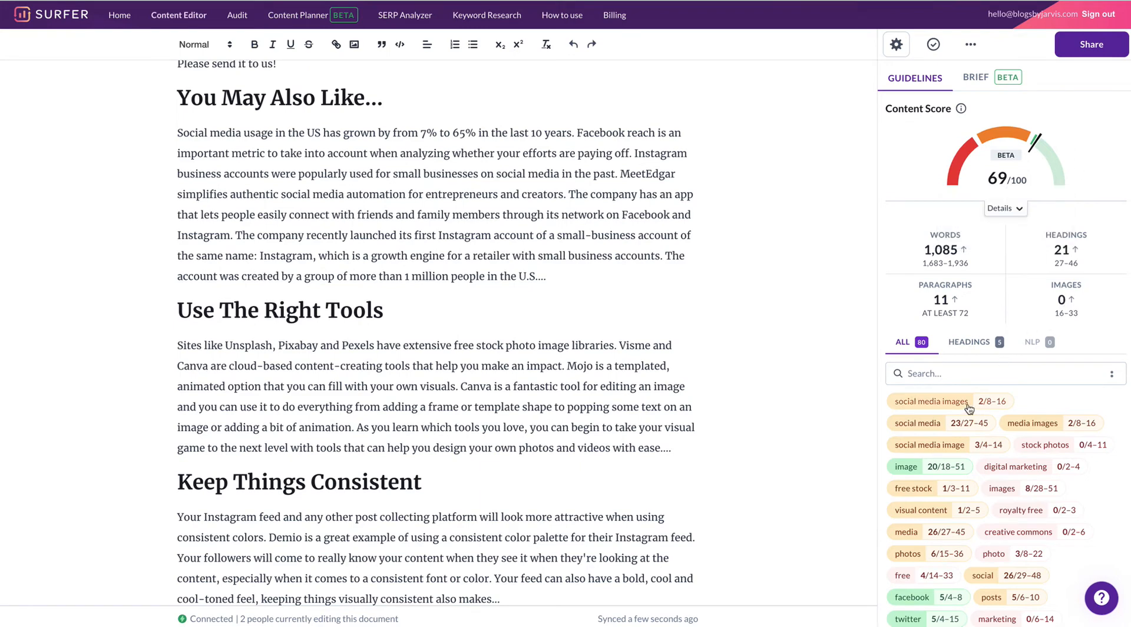
mouse_move(966, 236)
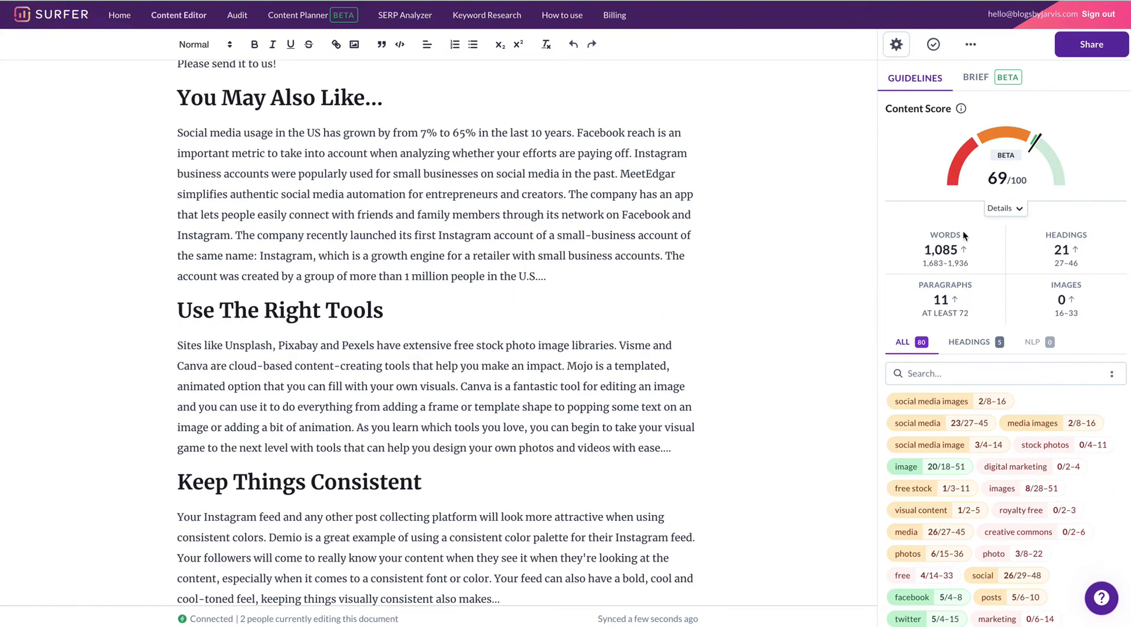
left_click(975, 77)
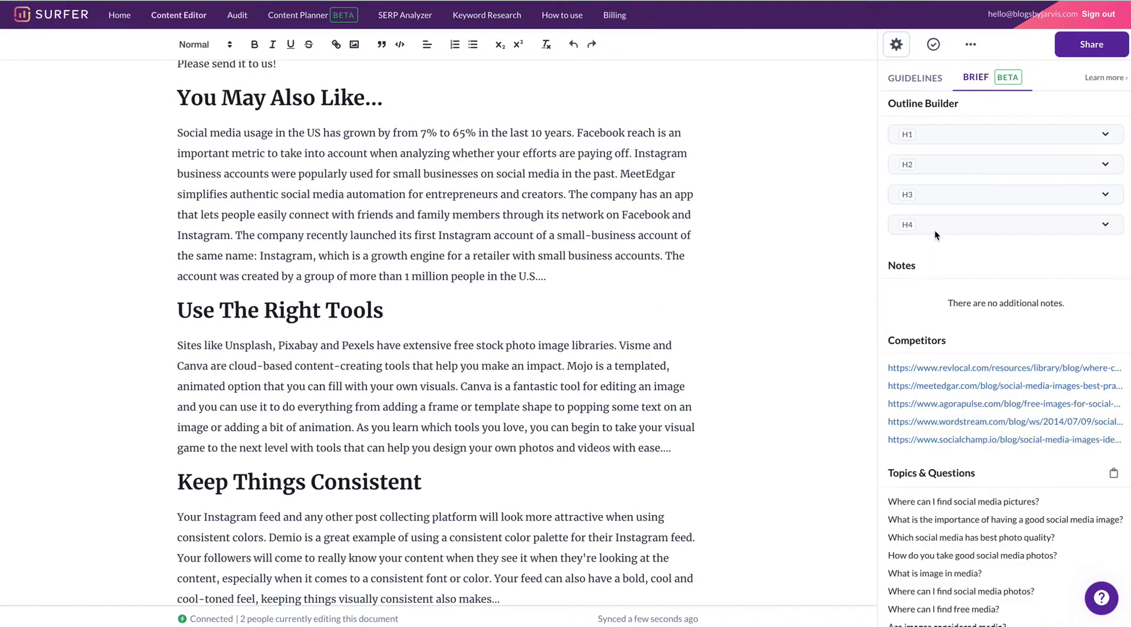
Insert H3 sections on image components, where to find images, and best stock photo sites.
left_click(1004, 194)
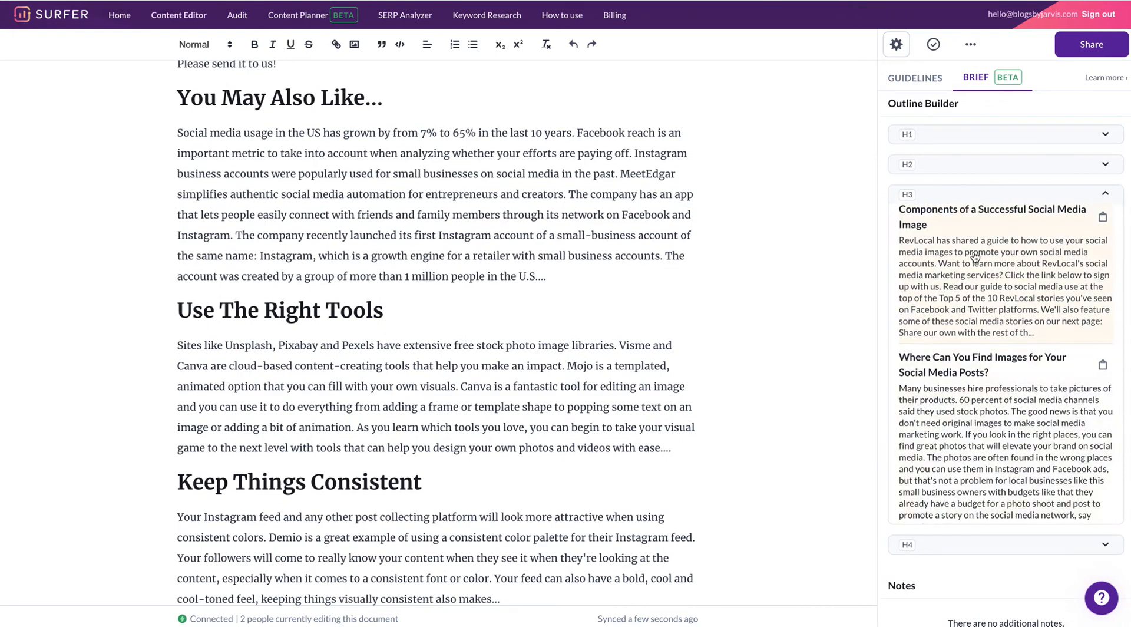
scroll("down", 3)
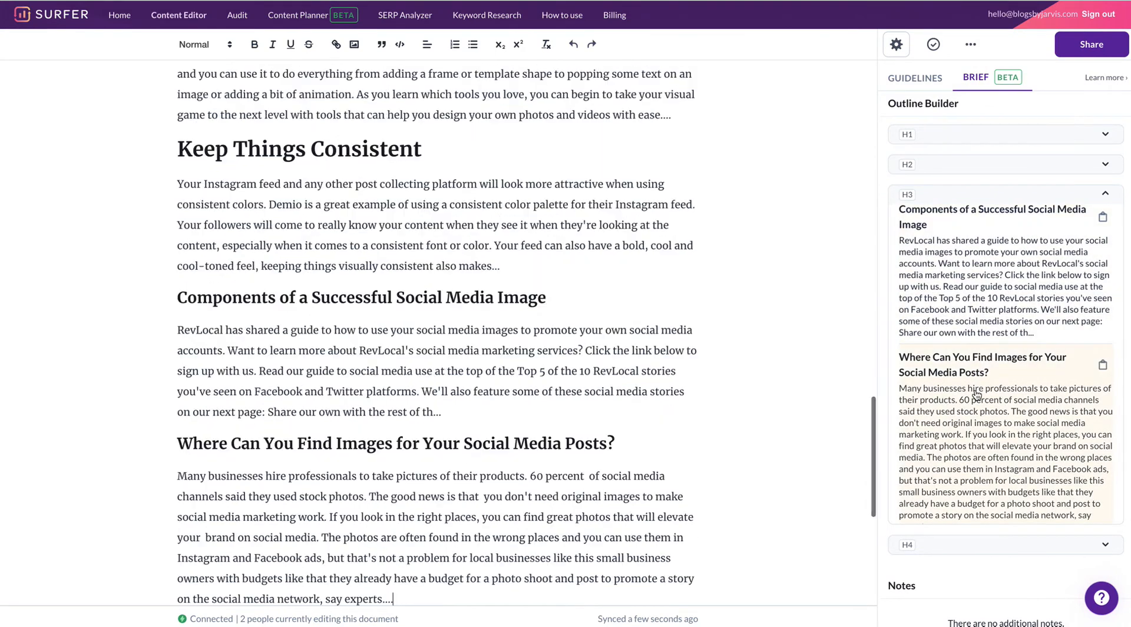
scroll("down", 3)
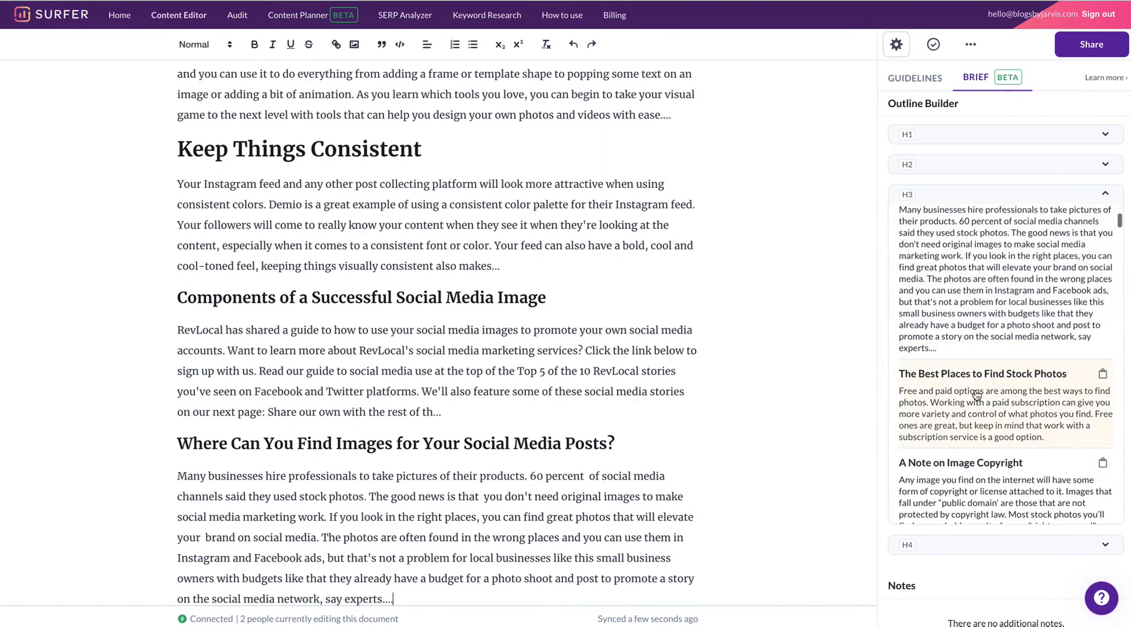
scroll("down", 3)
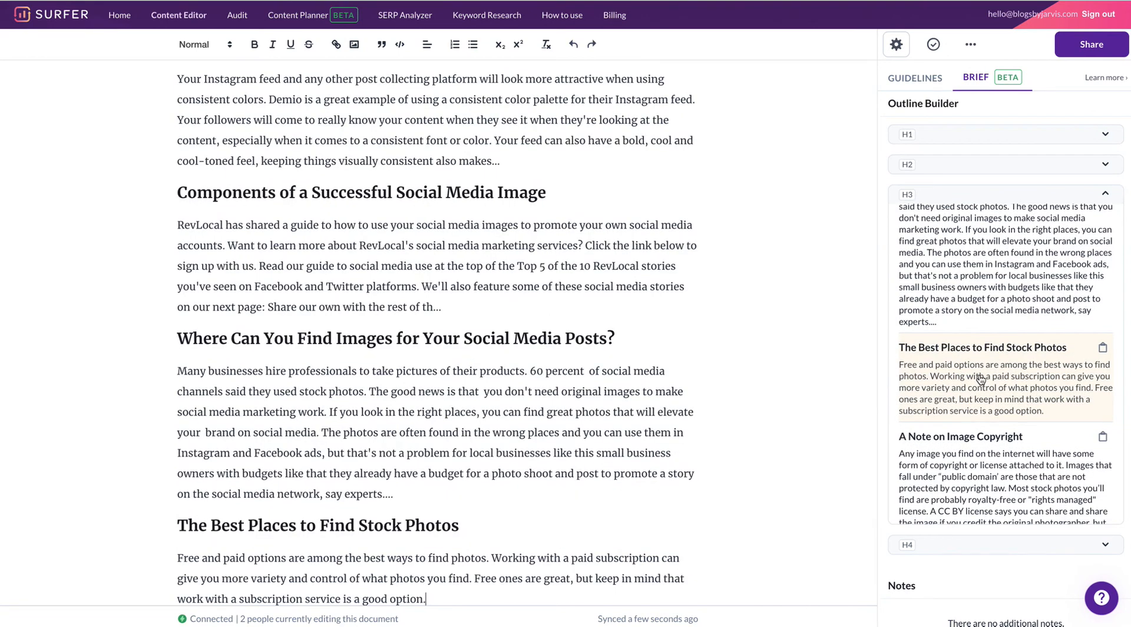
scroll("down", 3)
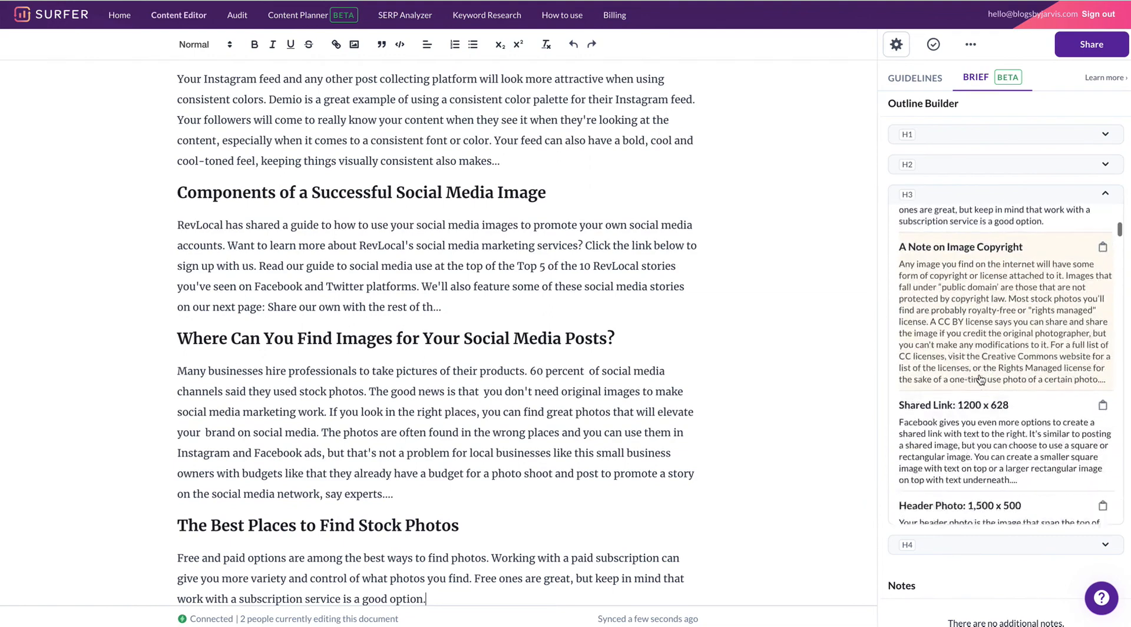
scroll("down", 3)
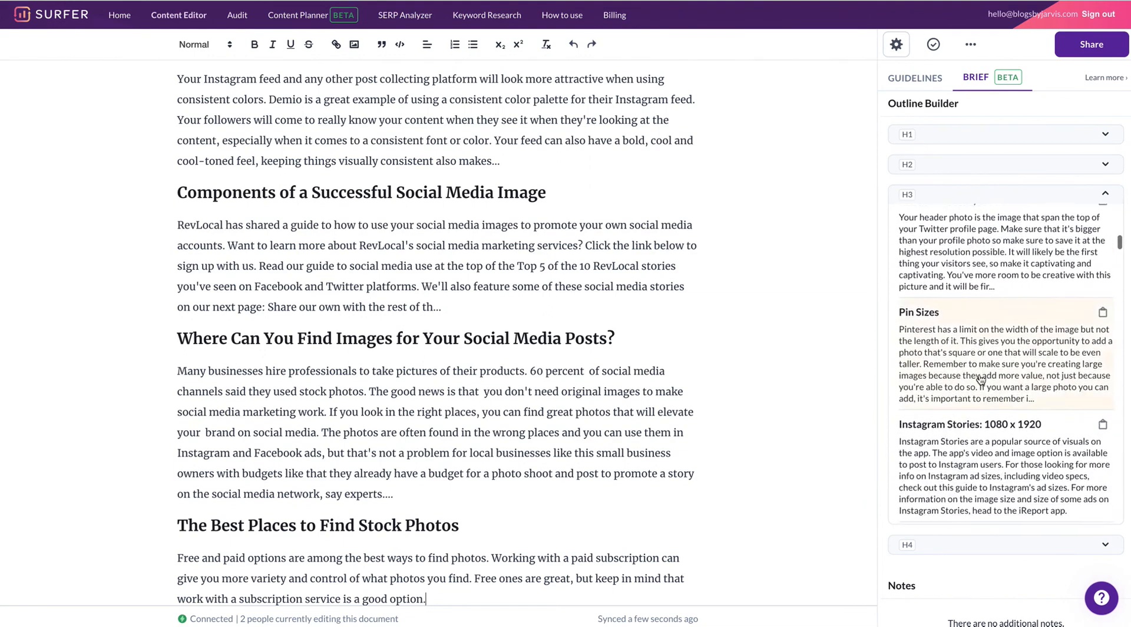
scroll("down", 3)
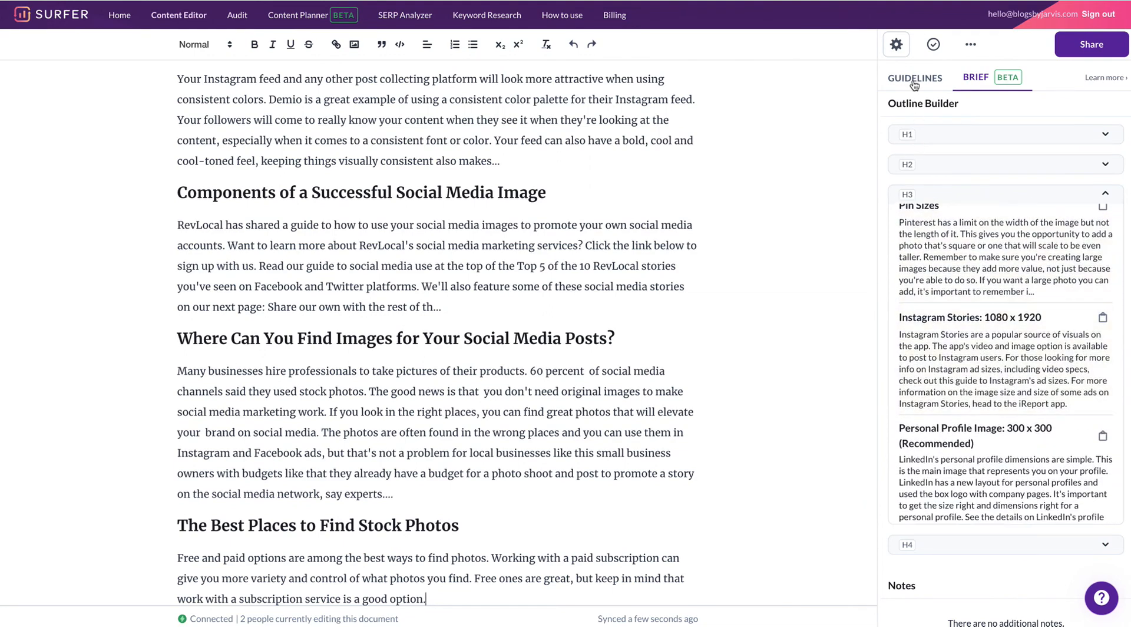
View Guidelines showing a 72/100 score with 1,357 words, 24 headings and 14 paragraphs.
left_click(915, 78)
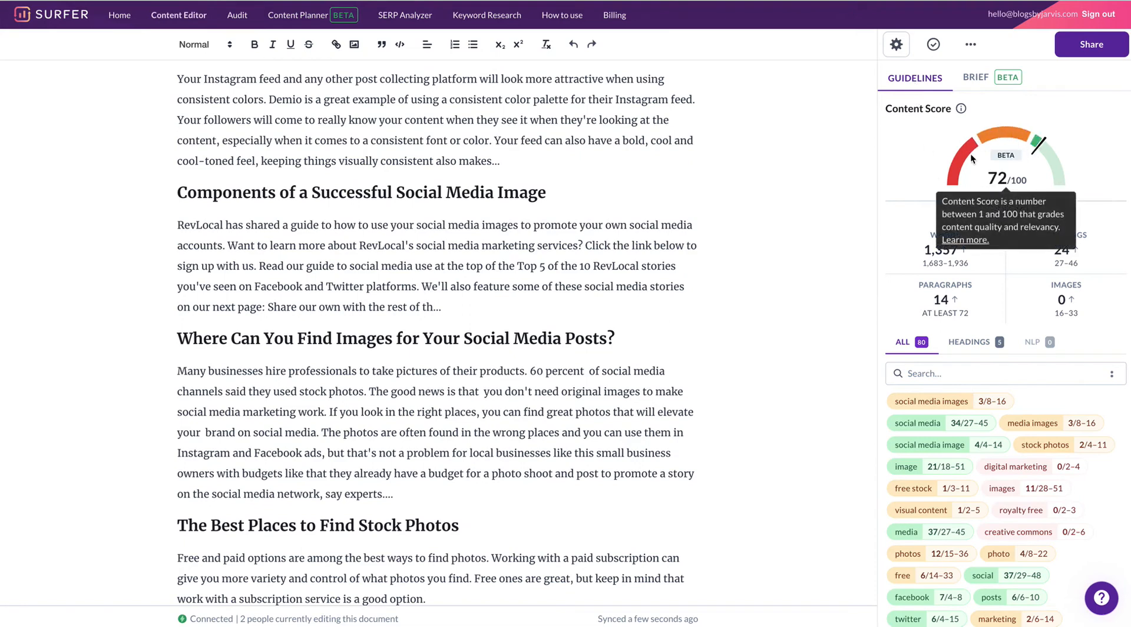
mouse_move(1075, 160)
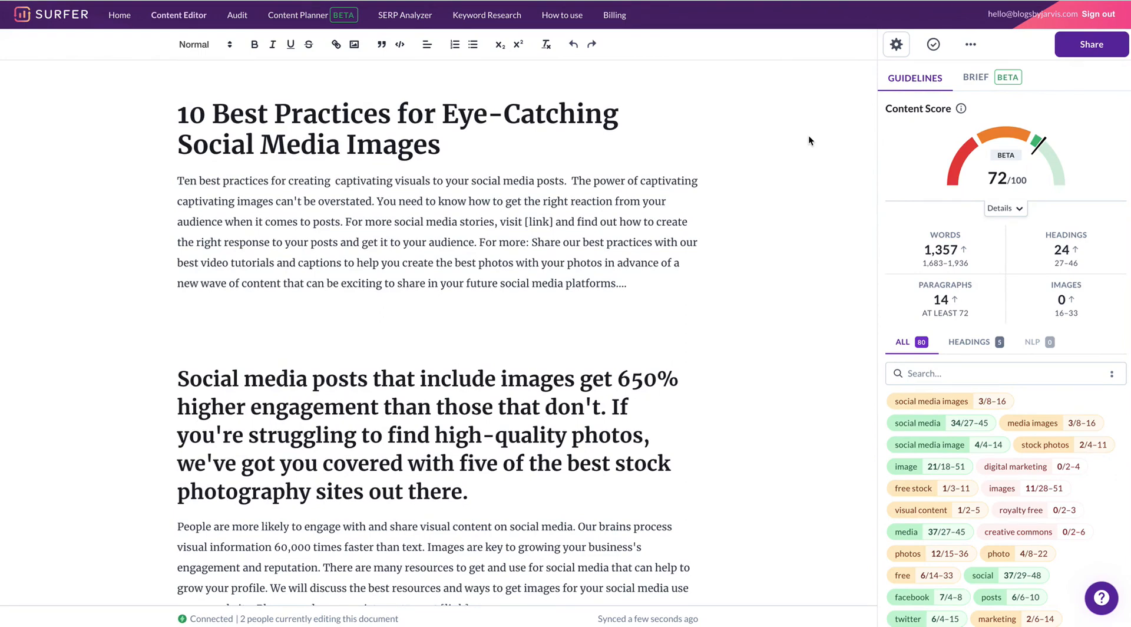
mouse_move(389, 374)
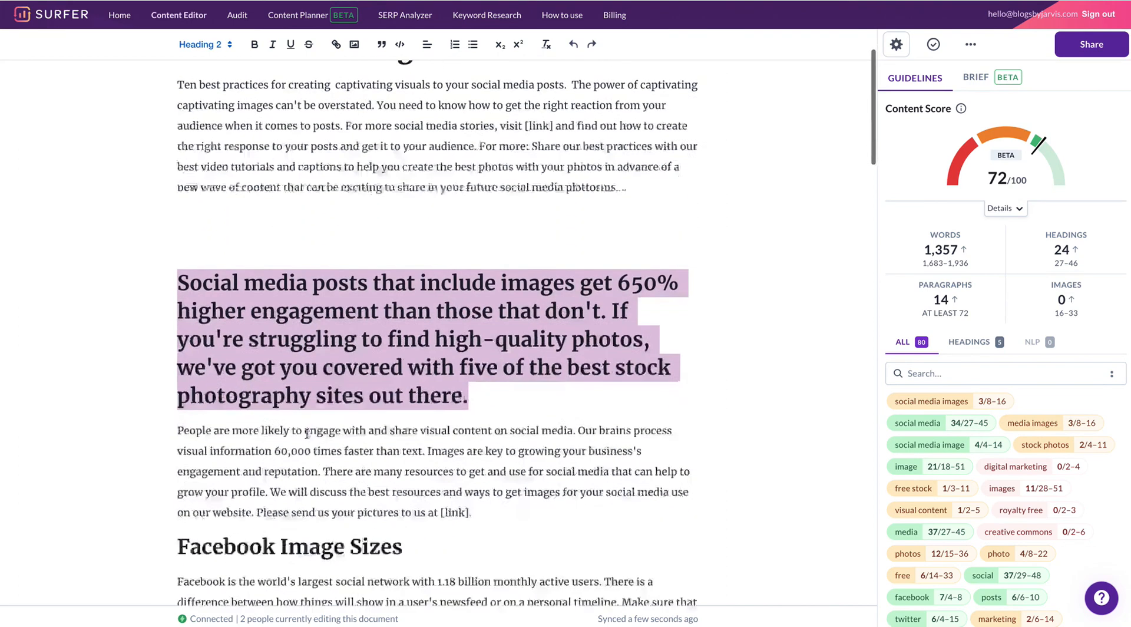
scroll("down", 3)
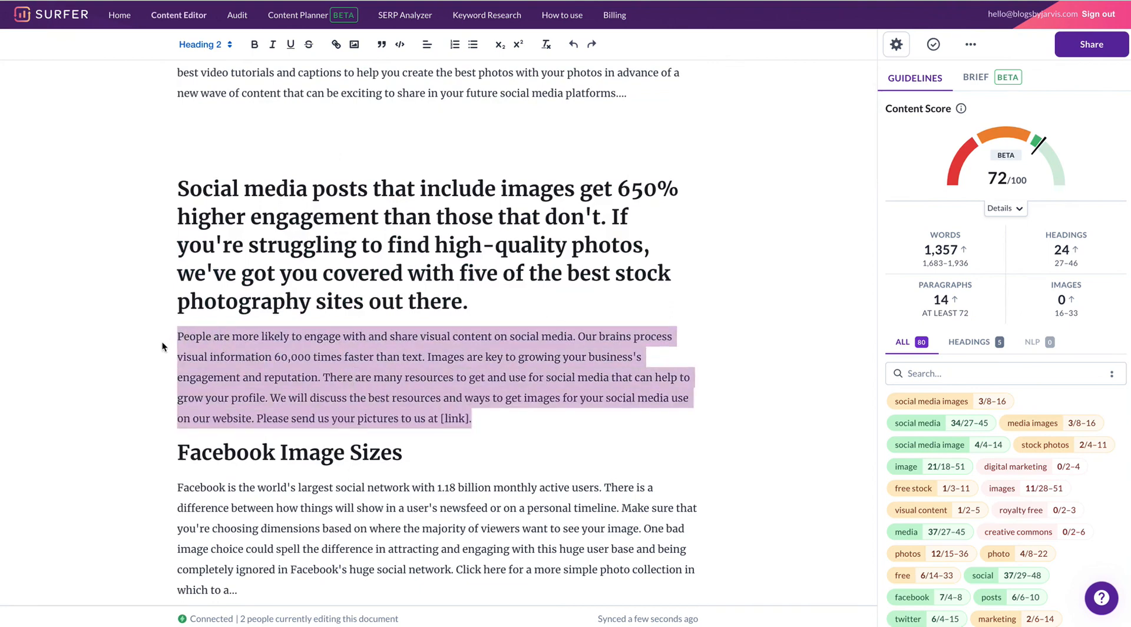